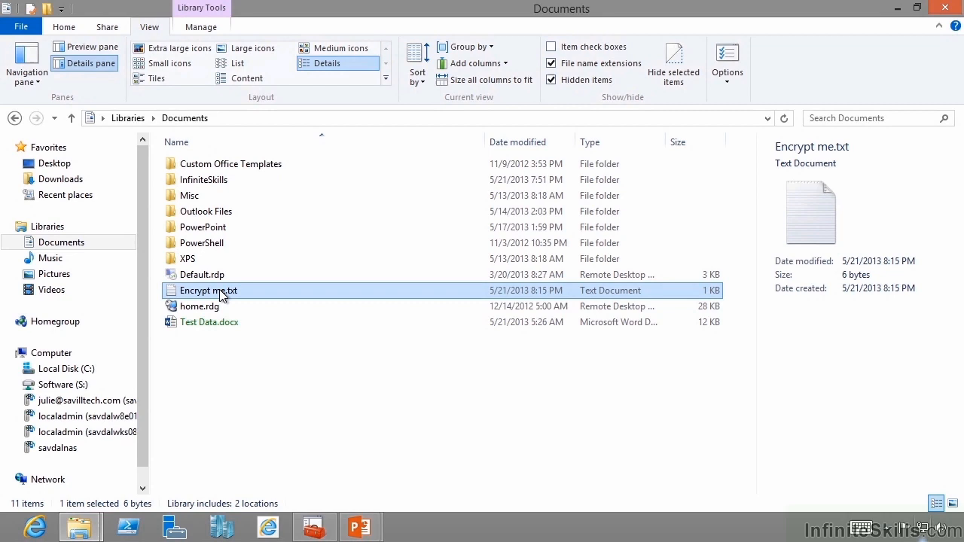
# Encrypt Encrypt me.txt via its advanced attributes, applying encryption to the file only, not its folder.
pyautogui.rightClick(208, 291)
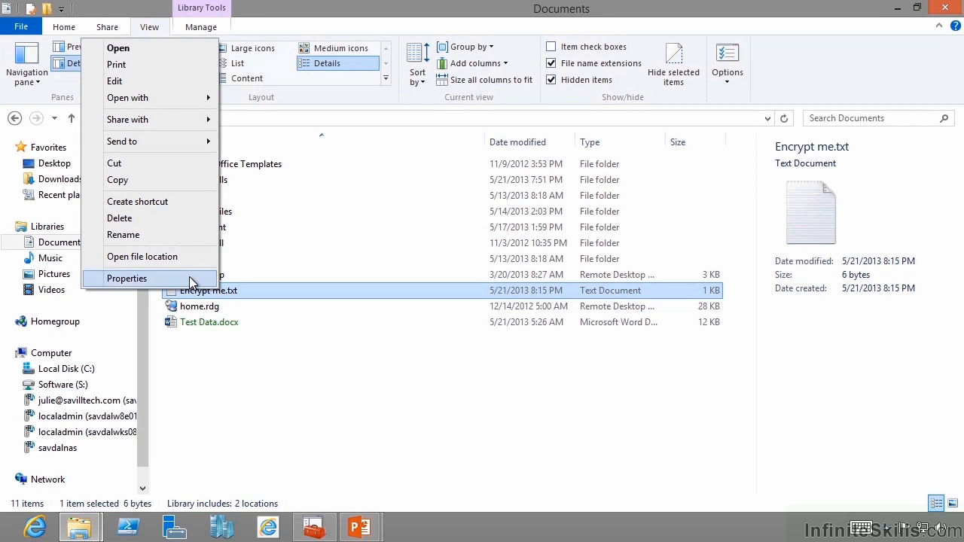
pyautogui.click(126, 278)
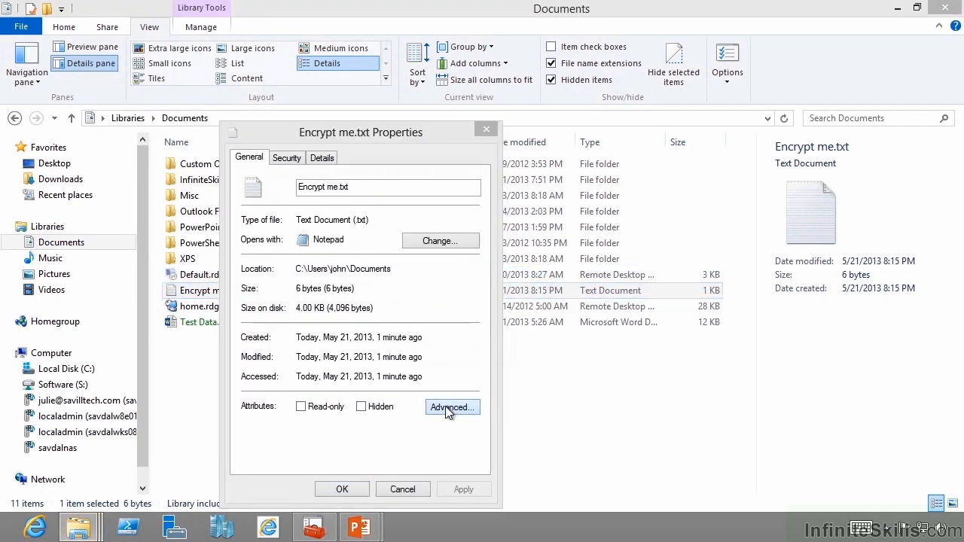
pyautogui.click(452, 407)
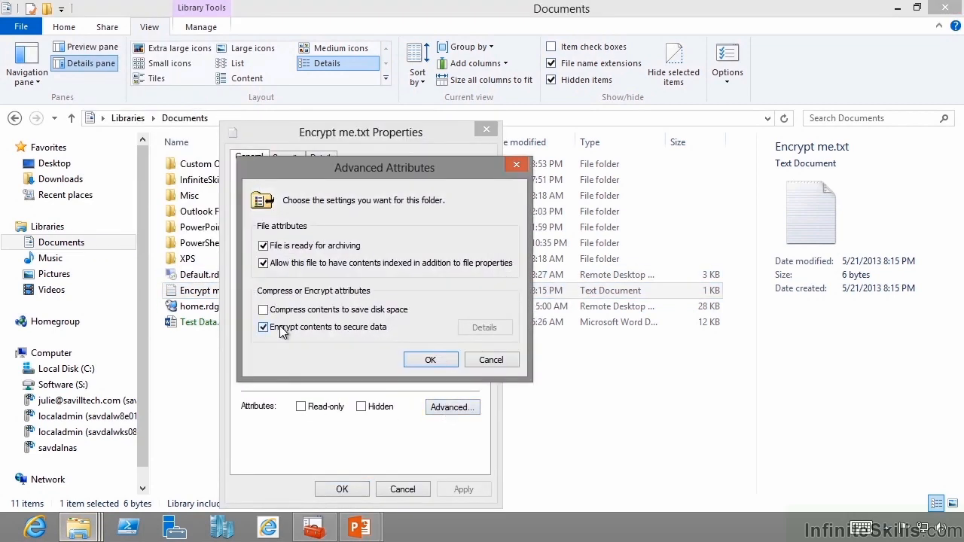
pyautogui.click(431, 358)
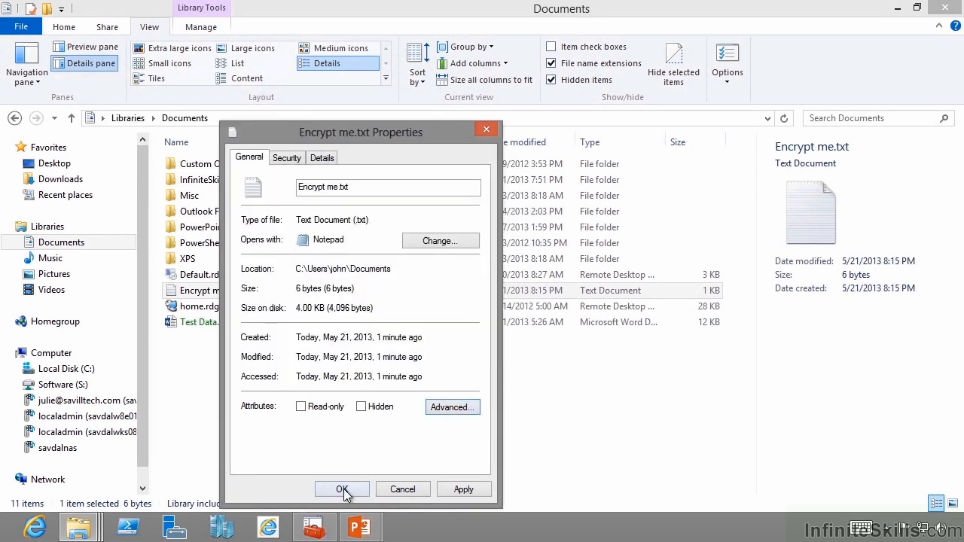
pyautogui.click(342, 488)
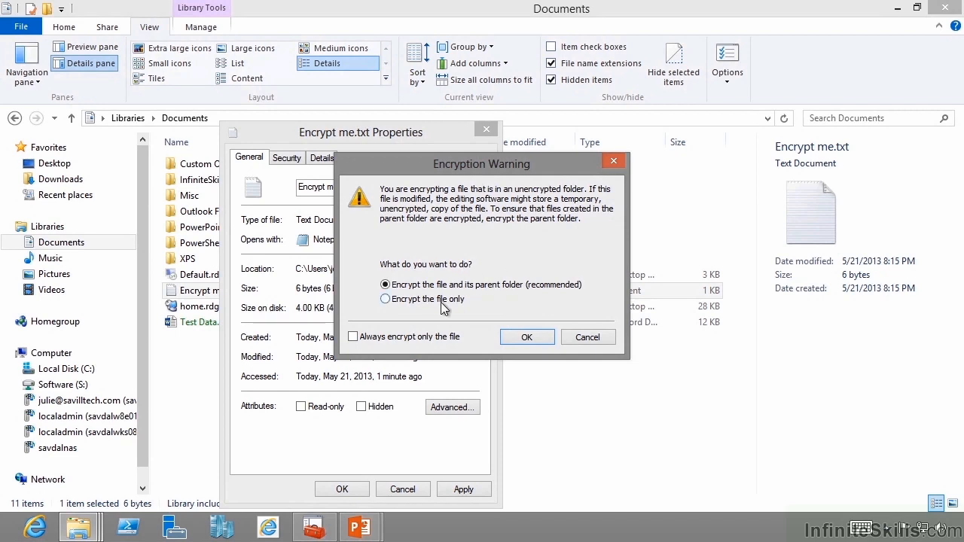
pyautogui.click(386, 298)
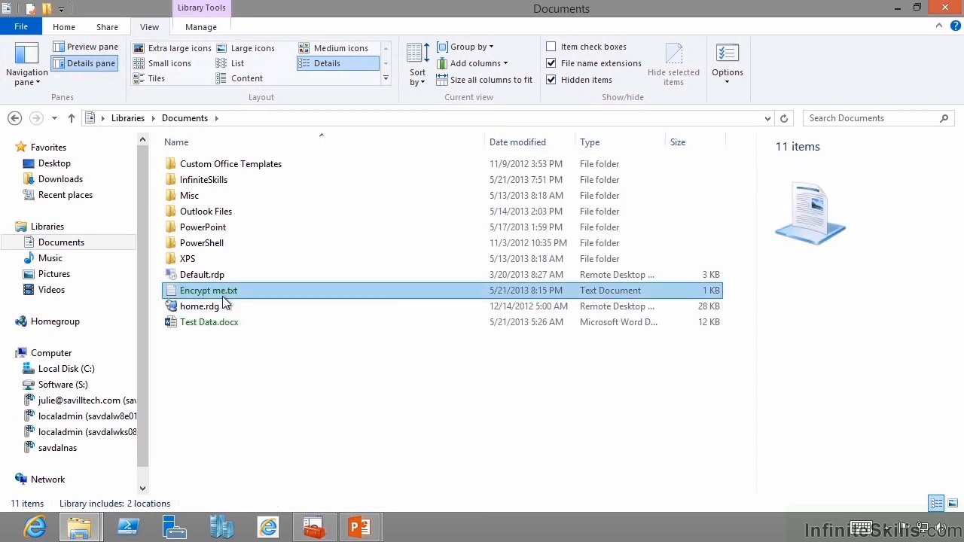
pyautogui.moveTo(226, 301)
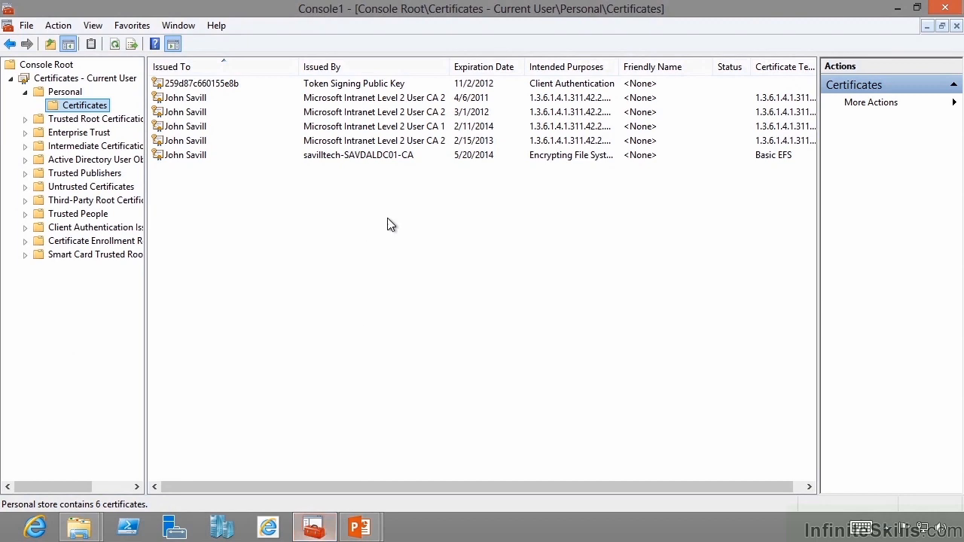
pyautogui.moveTo(440, 205)
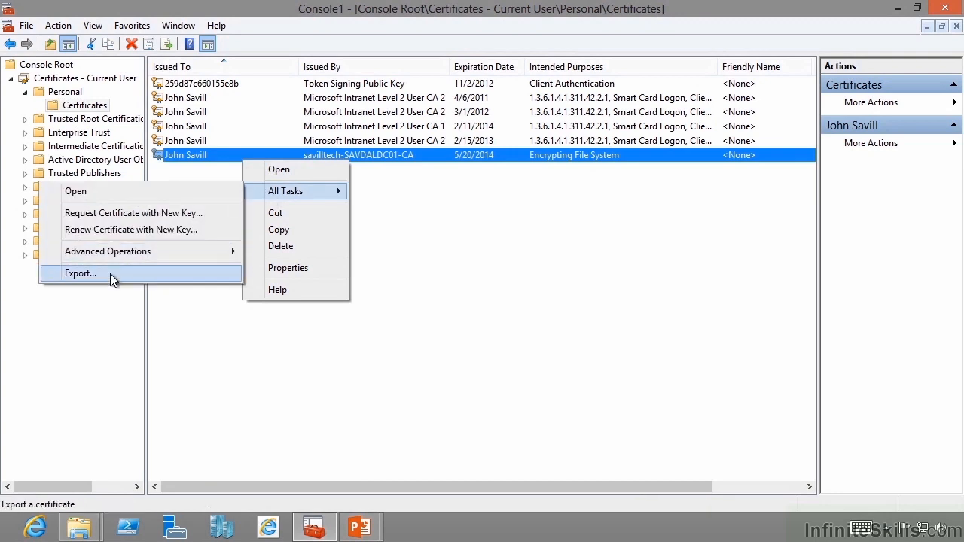
pyautogui.click(81, 274)
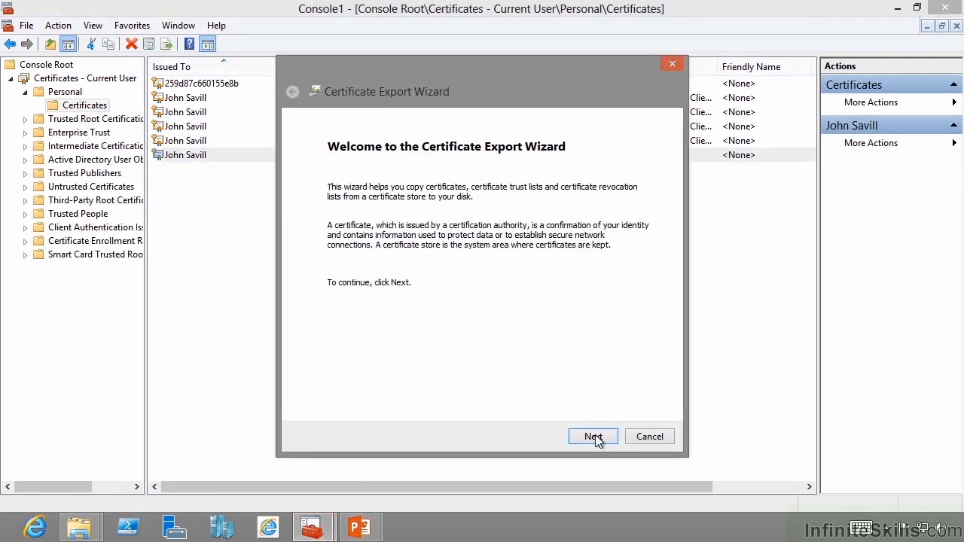
pyautogui.click(593, 437)
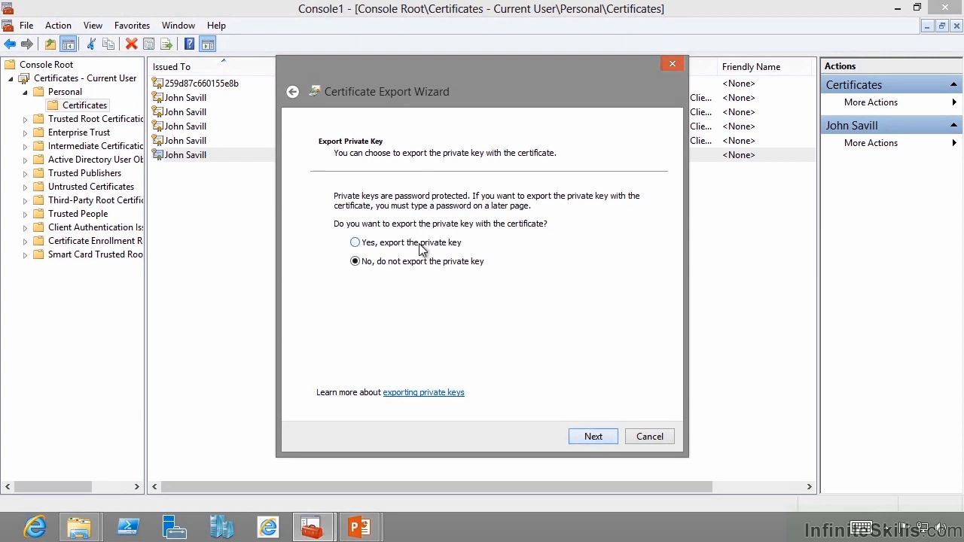
pyautogui.click(355, 241)
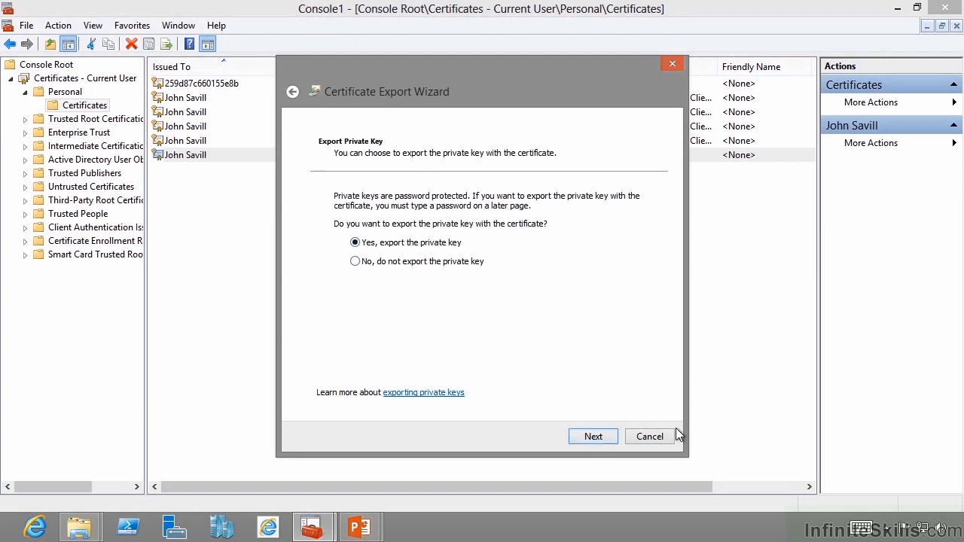
pyautogui.moveTo(653, 437)
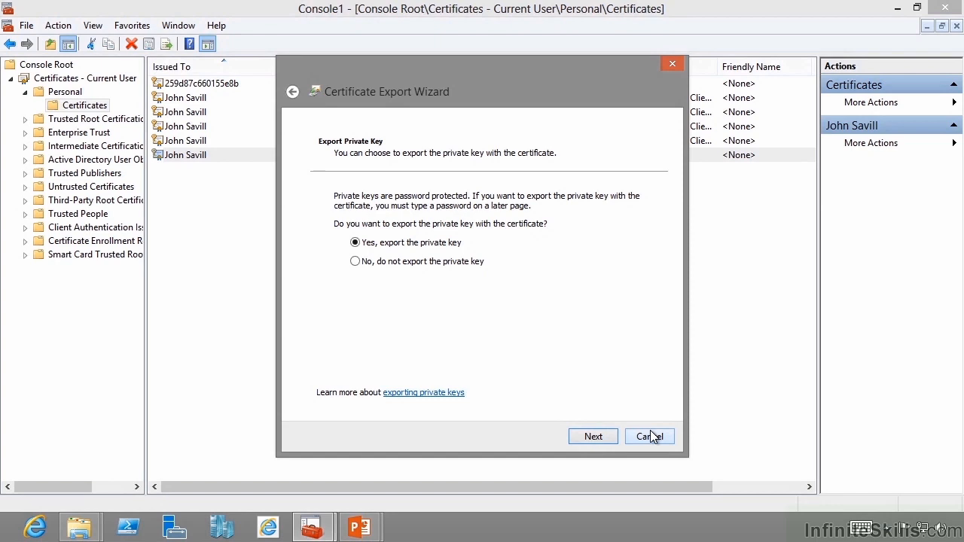
pyautogui.moveTo(413, 253)
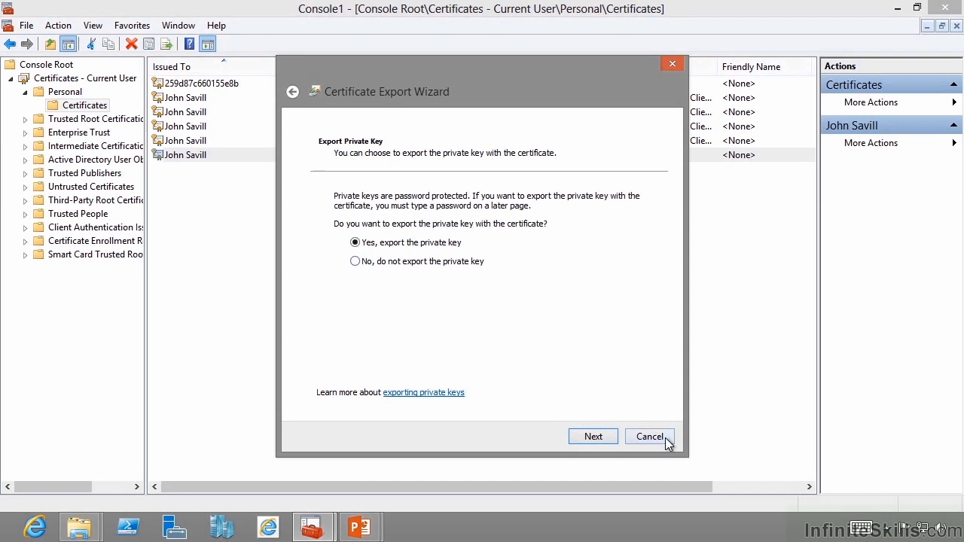
pyautogui.click(651, 437)
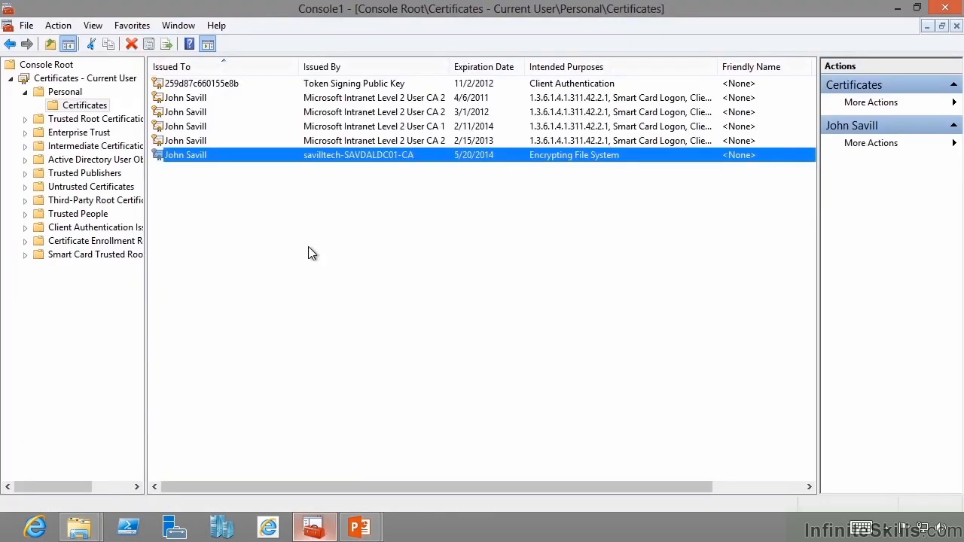
pyautogui.moveTo(301, 167)
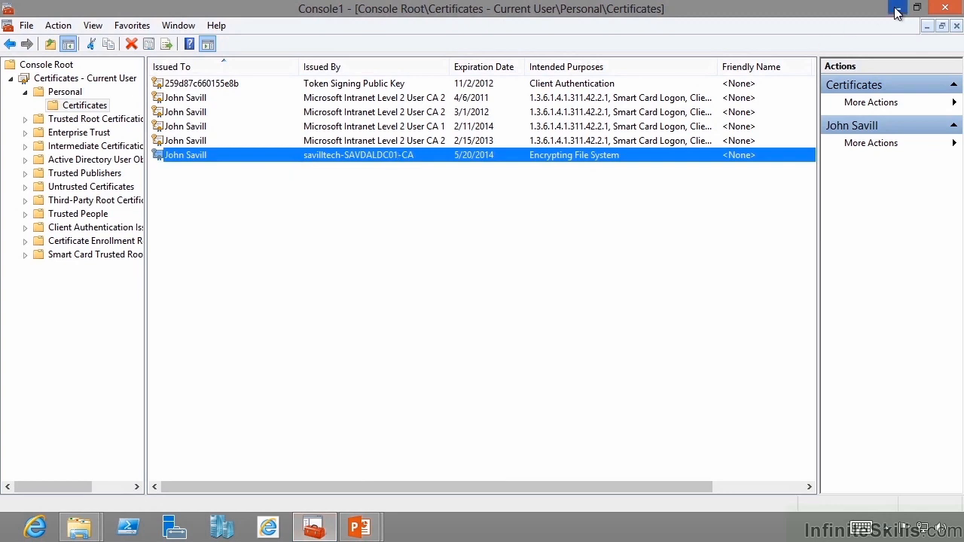
# Toggle 'Show encrypted or compressed NTFS files in color' in the folder View options.
pyautogui.click(80, 527)
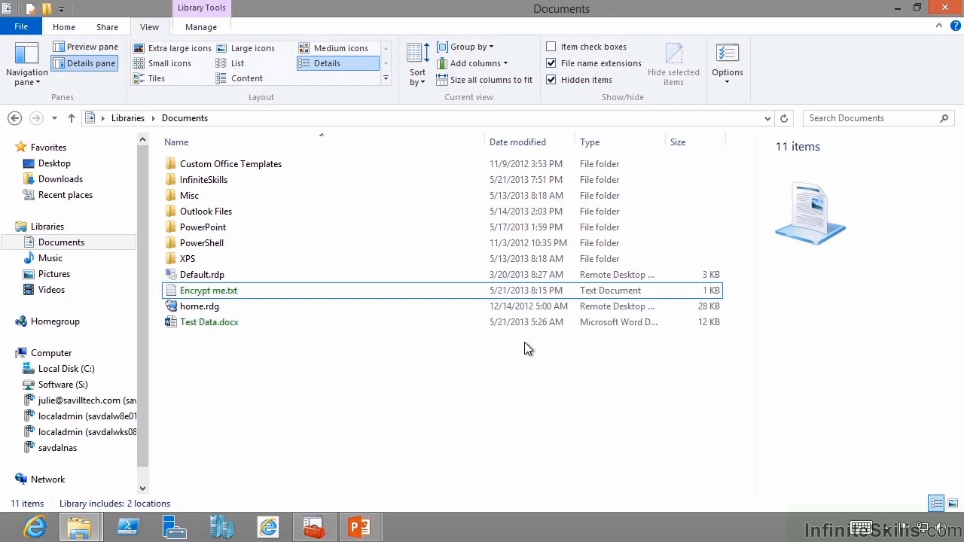
pyautogui.click(208, 290)
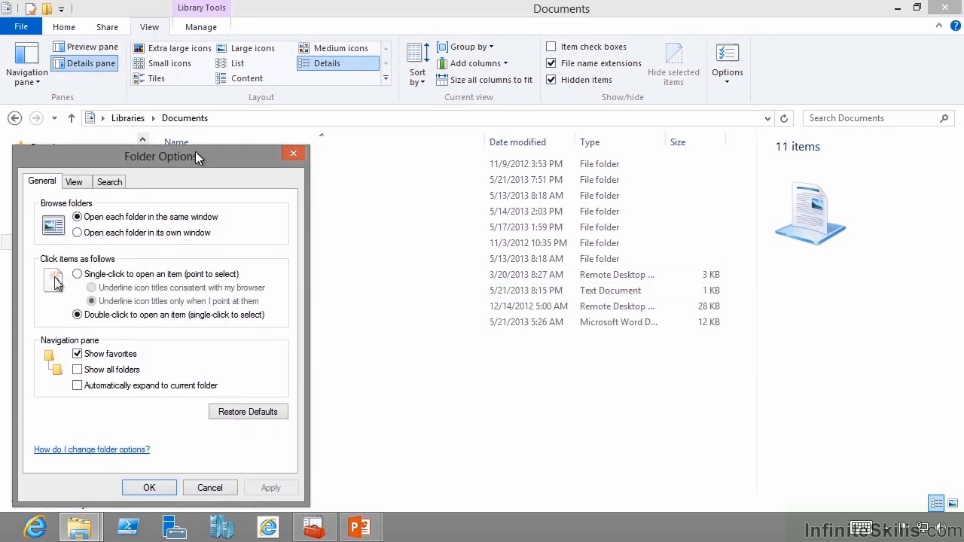
pyautogui.click(74, 181)
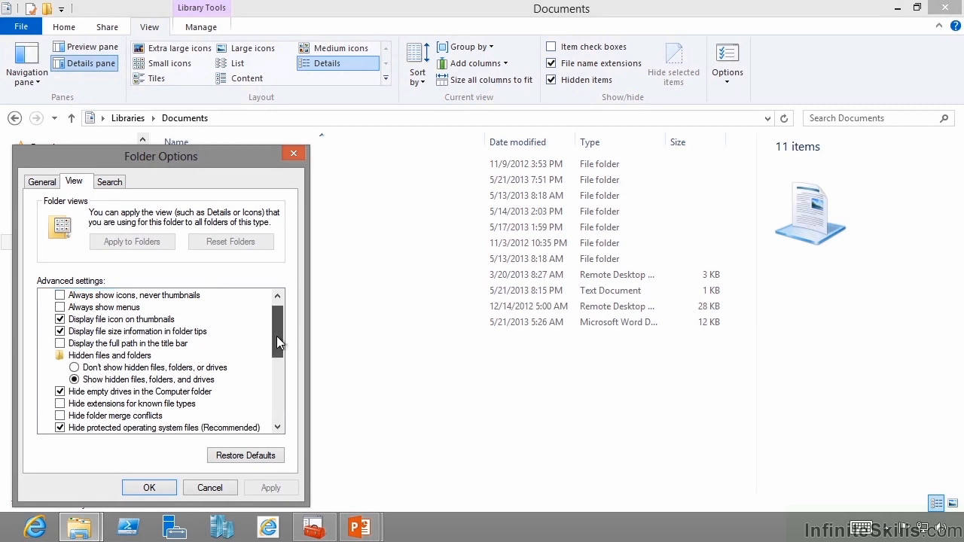
pyautogui.scroll(-3)
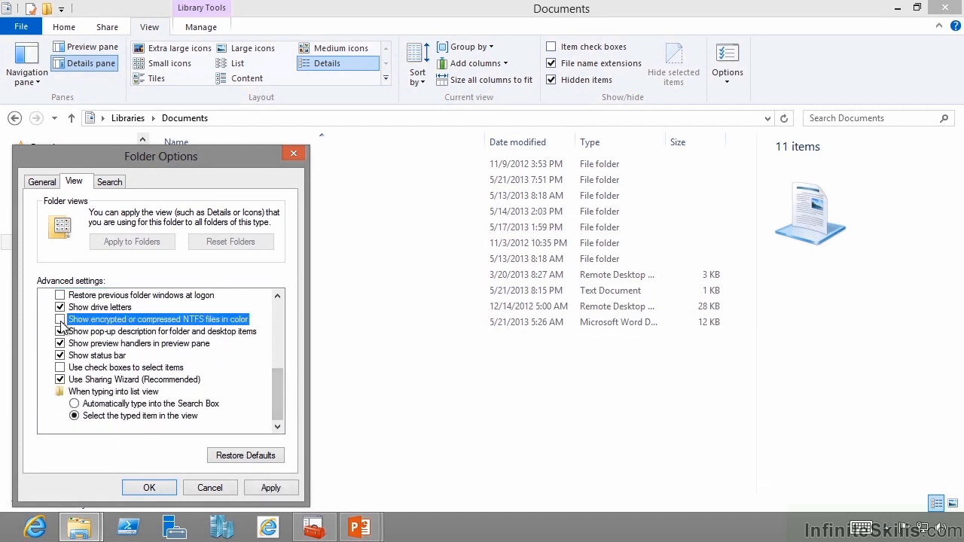
pyautogui.click(60, 319)
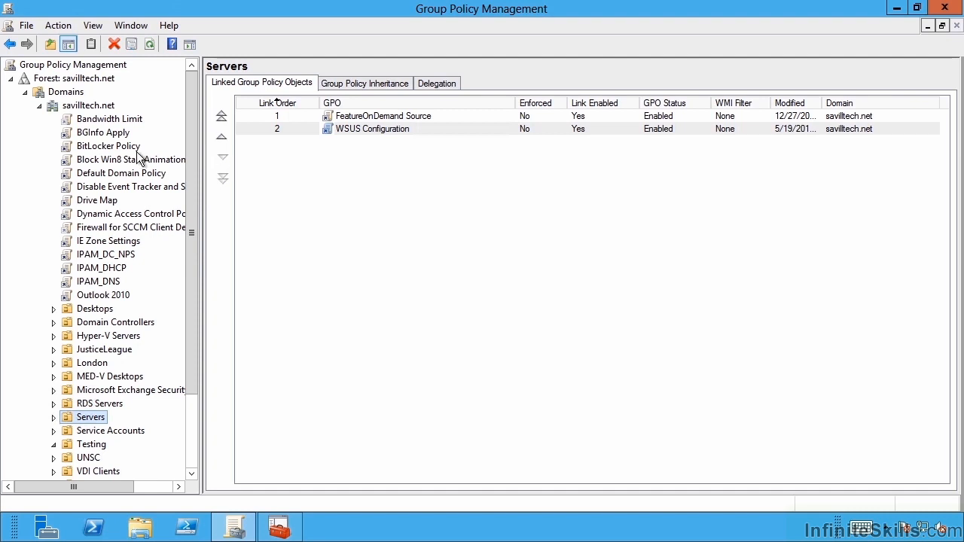
# Edit Default Domain Policy and expand Computer Configuration > Policies.
pyautogui.click(121, 173)
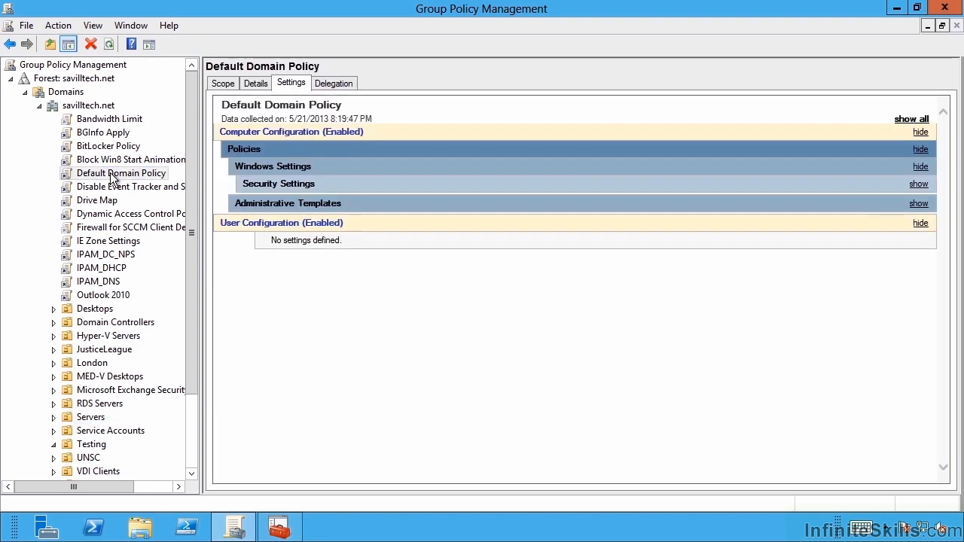
pyautogui.rightClick(121, 172)
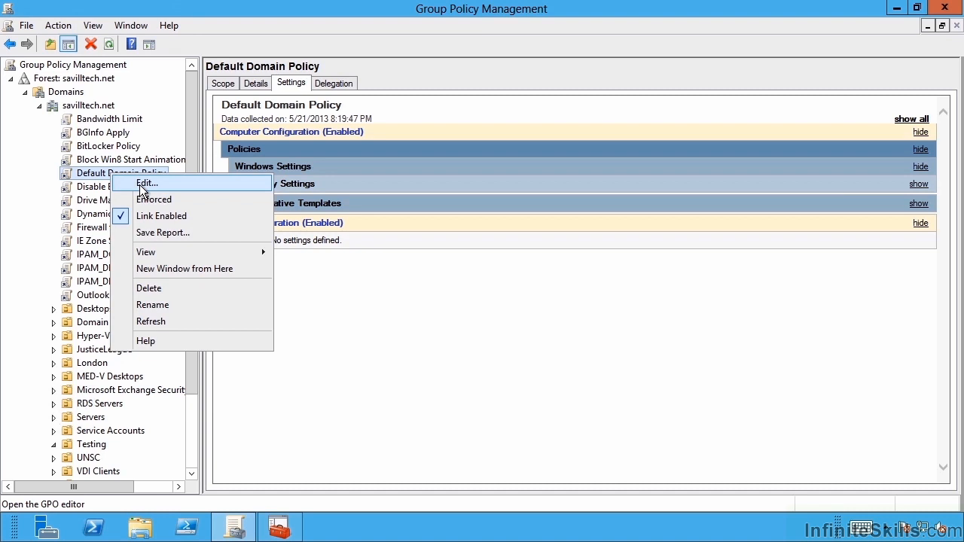
pyautogui.click(147, 184)
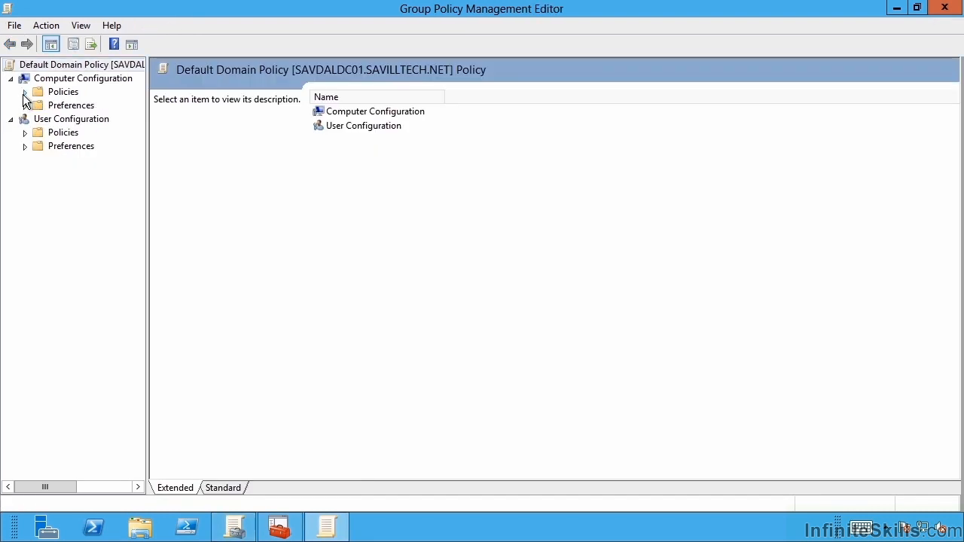
pyautogui.click(24, 92)
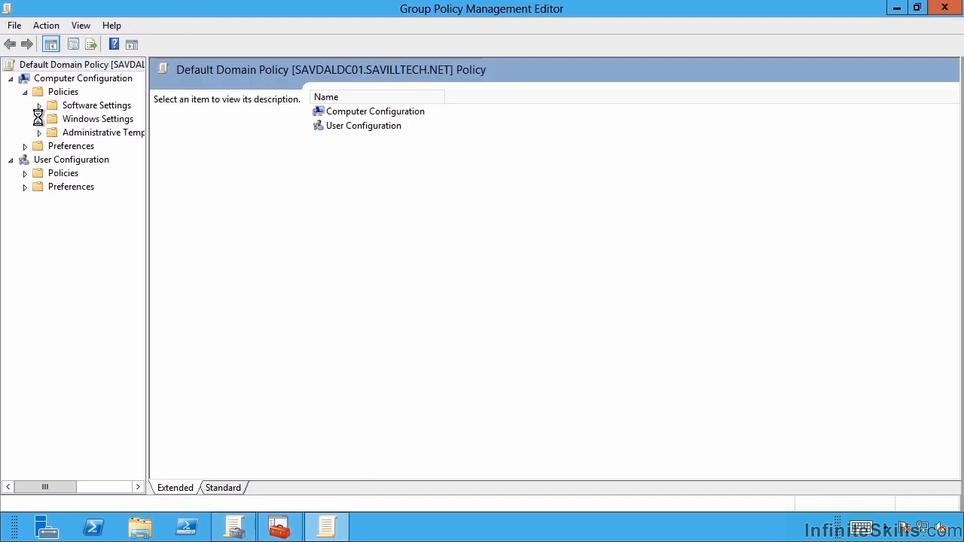
# Expand Windows Settings > Security Settings > Public Key Policies and select Encrypting File System.
pyautogui.click(39, 118)
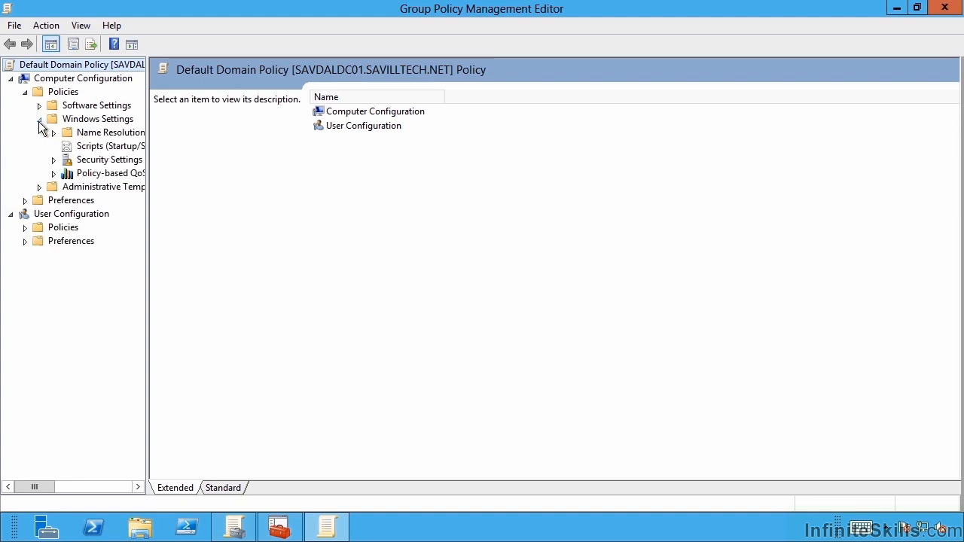
pyautogui.click(55, 159)
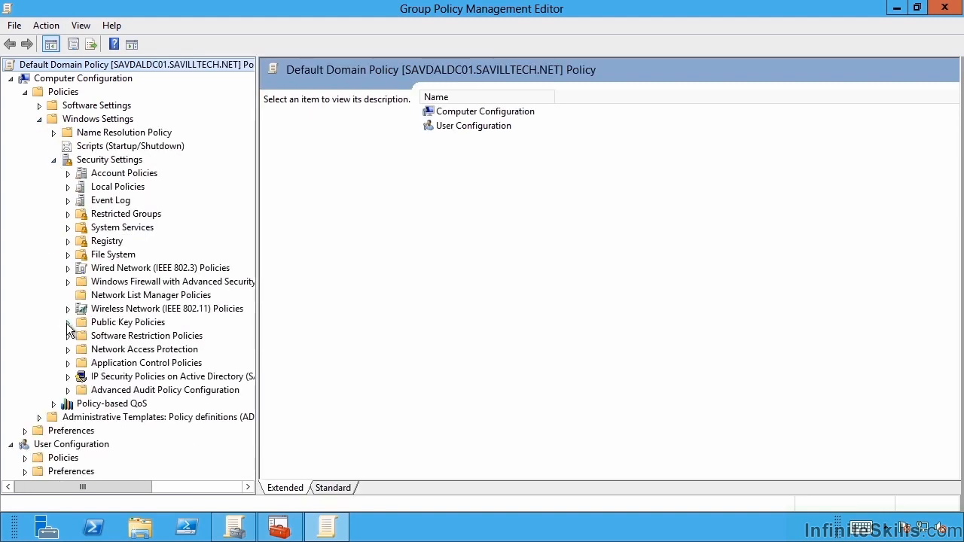
pyautogui.click(69, 323)
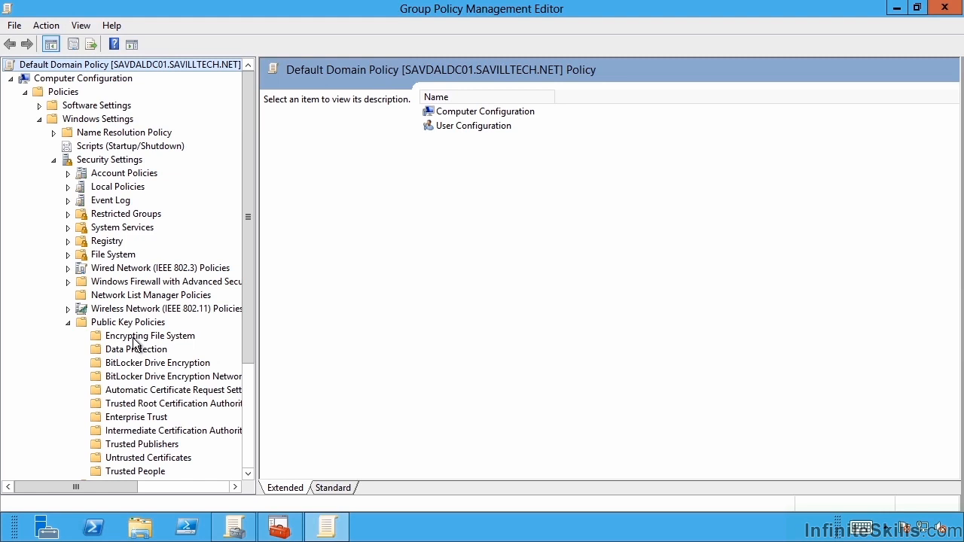
pyautogui.click(149, 334)
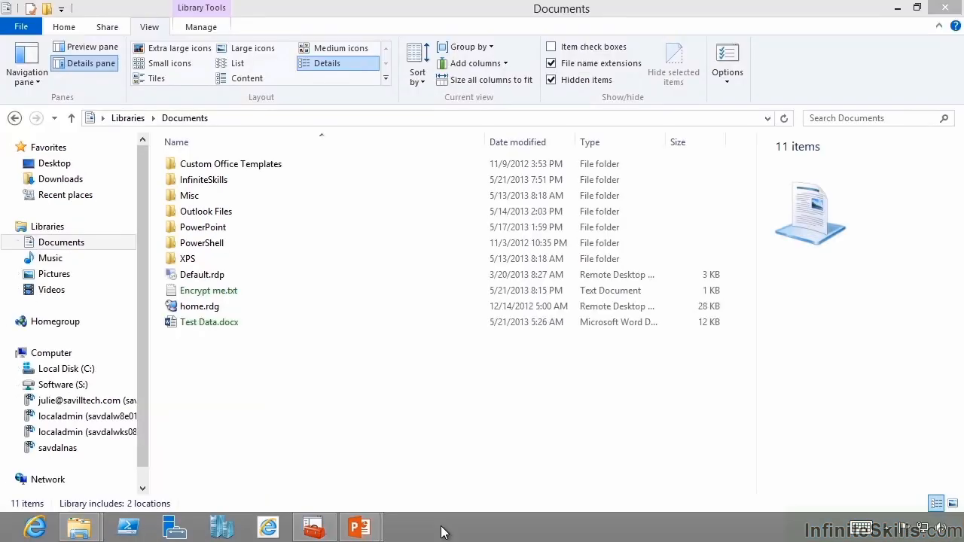
# In a command prompt, cd Documents, list its contents and run cipher on Test Data.docx.
pyautogui.click(411, 527)
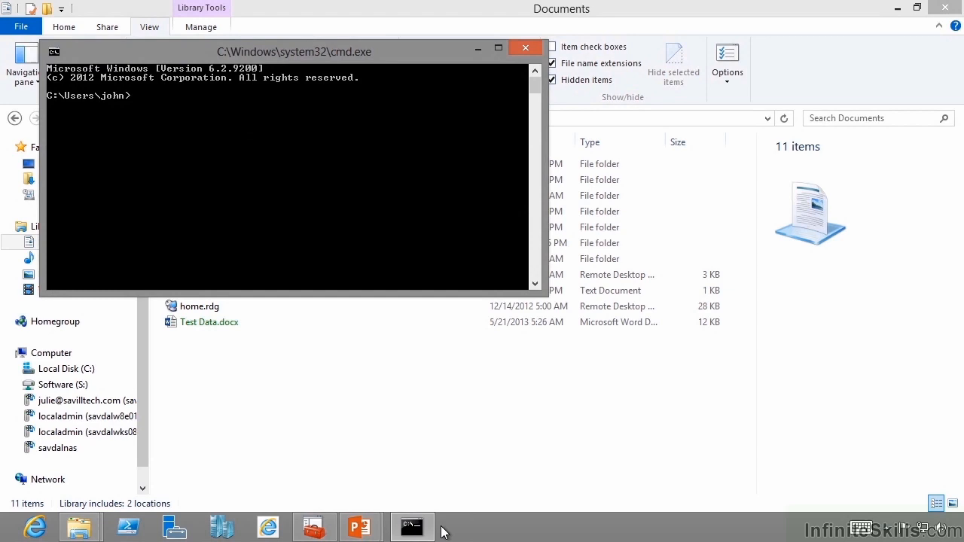
pyautogui.write('cd Documents')
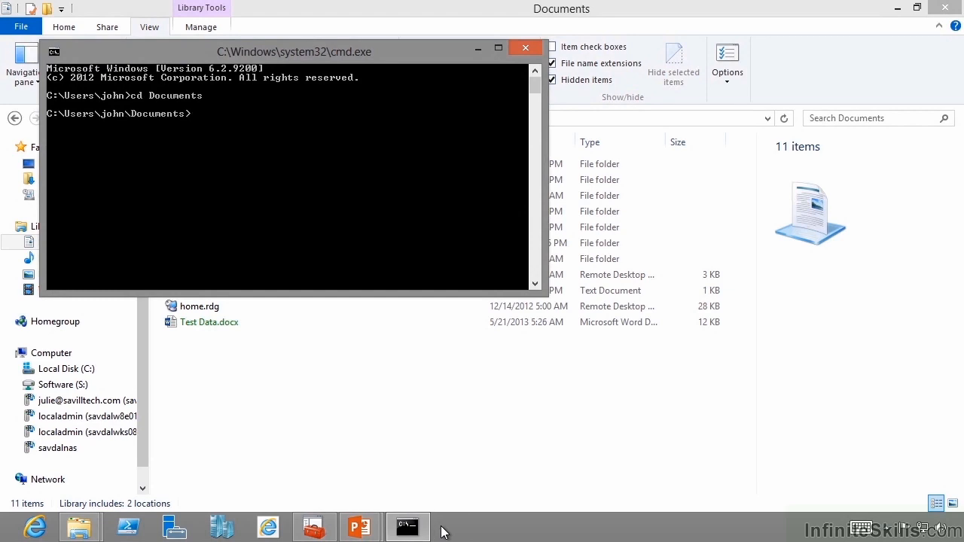
pyautogui.write('dir')
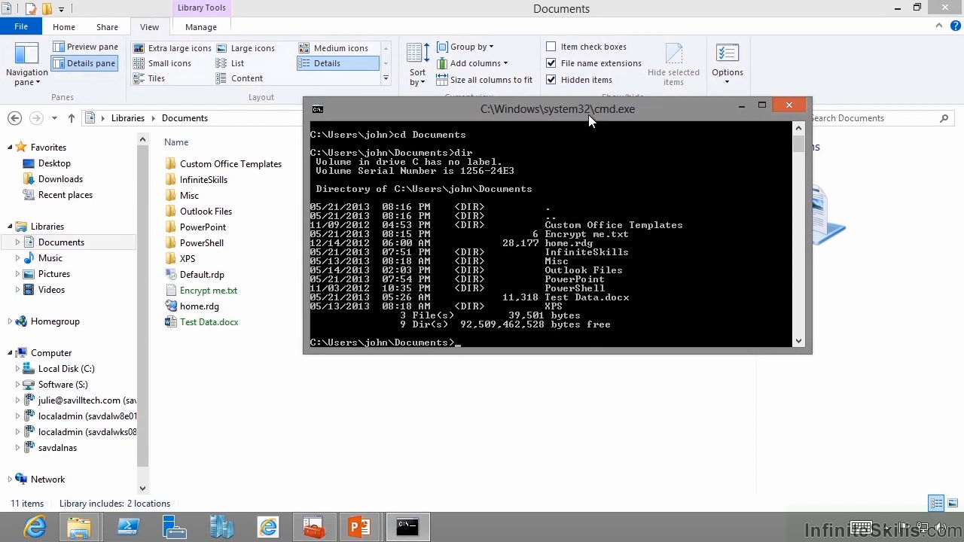
pyautogui.write('cipher "Test Data.docx" /c')
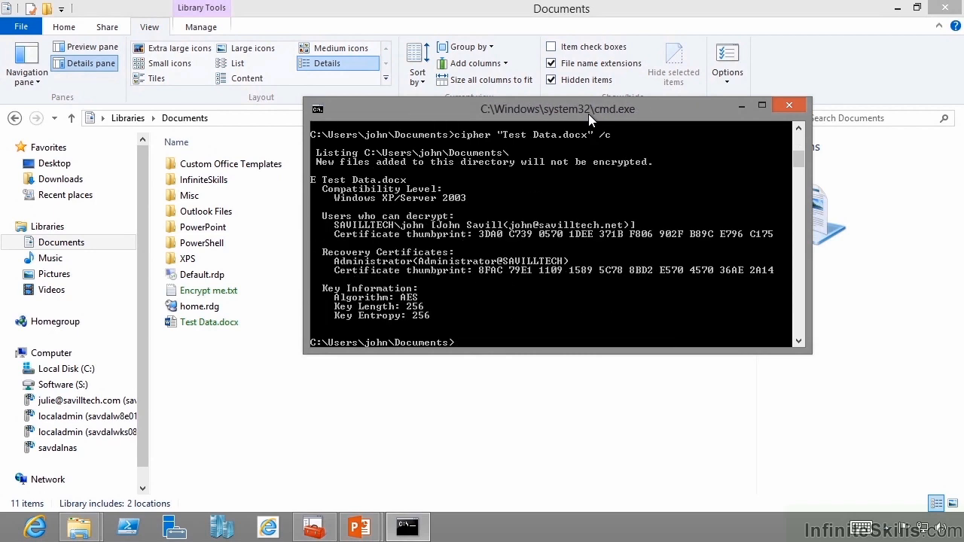
pyautogui.moveTo(412, 208)
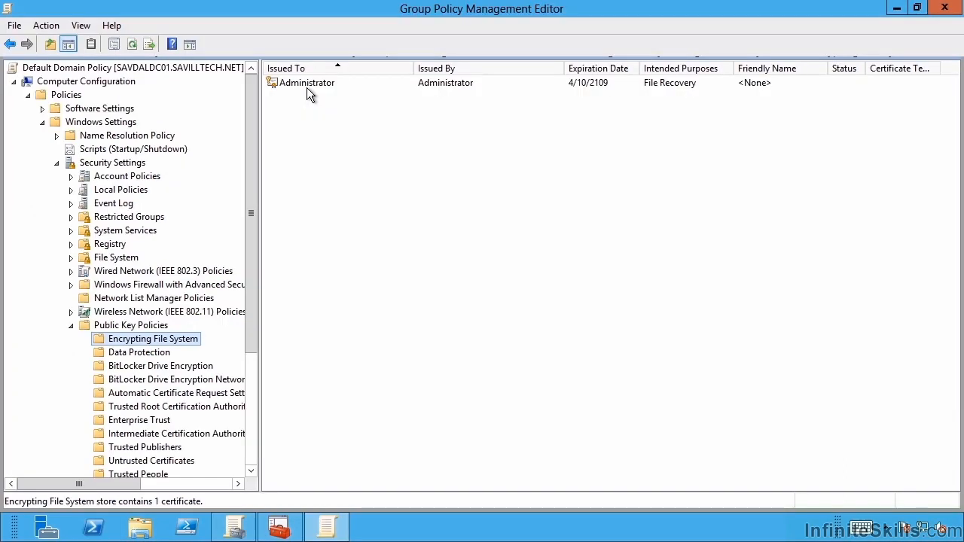
pyautogui.click(307, 83)
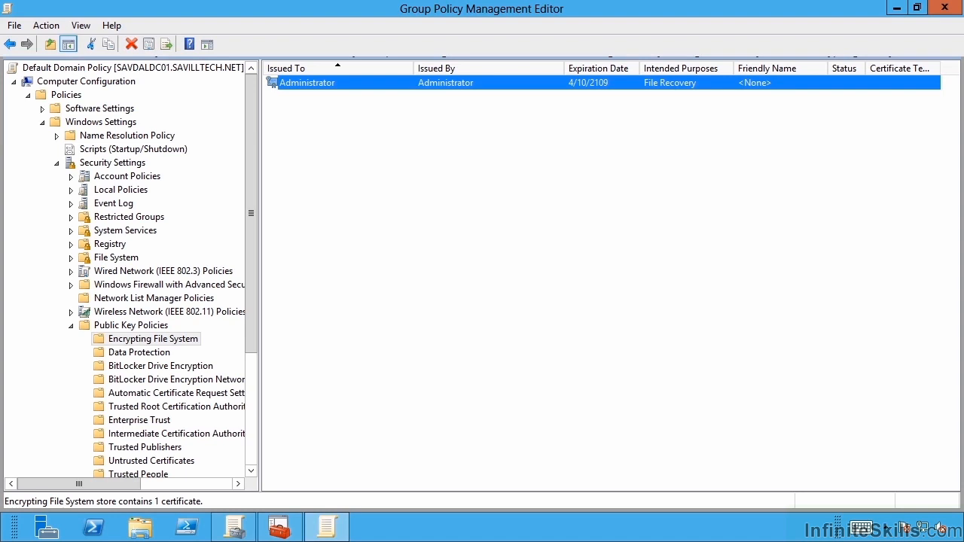
pyautogui.moveTo(233, 267)
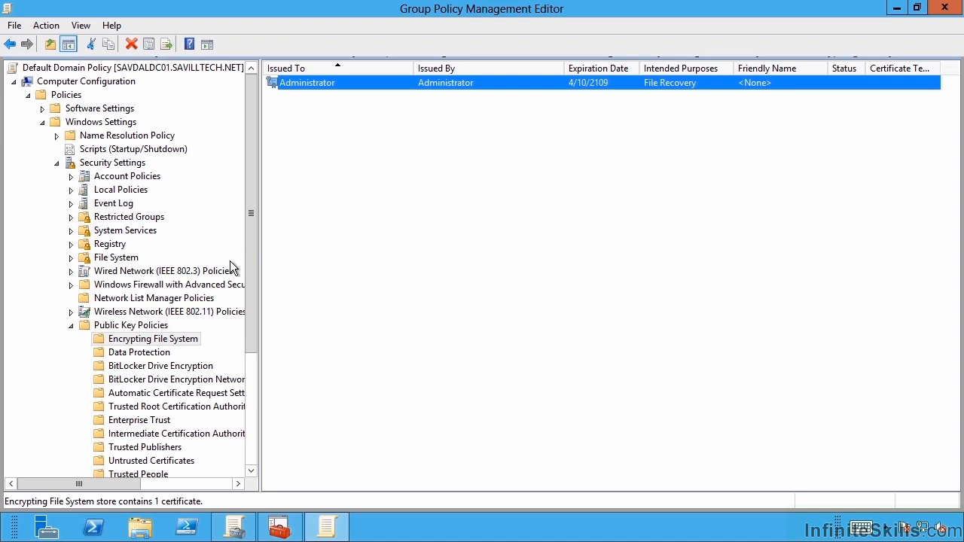
# Choose Create Data Recovery Agent on the Encrypting File System policy.
pyautogui.rightClick(151, 337)
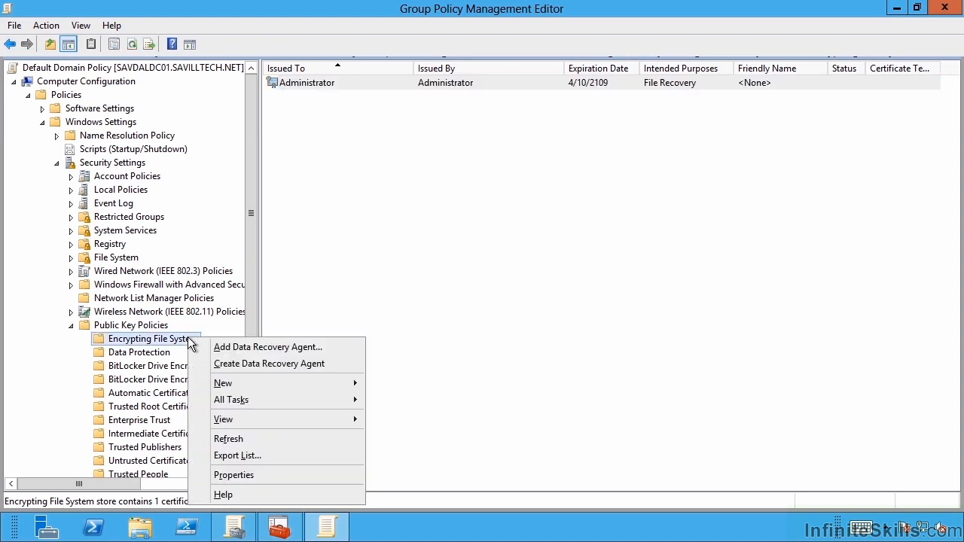
pyautogui.moveTo(240, 363)
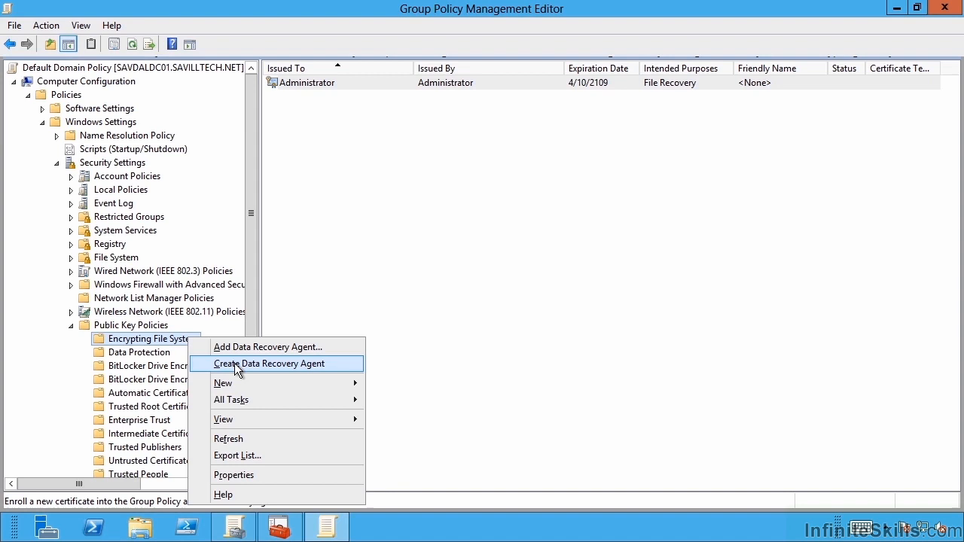
pyautogui.click(268, 363)
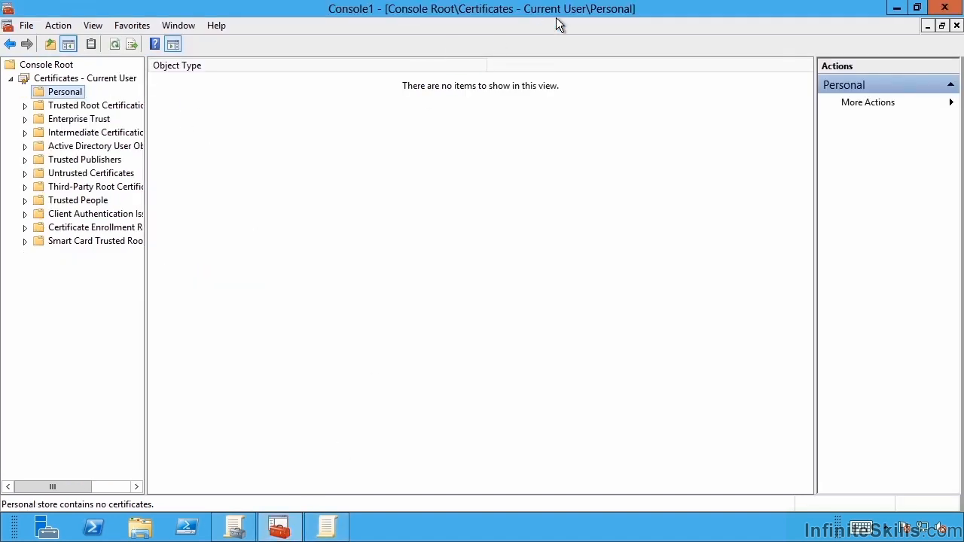
pyautogui.moveTo(585, 18)
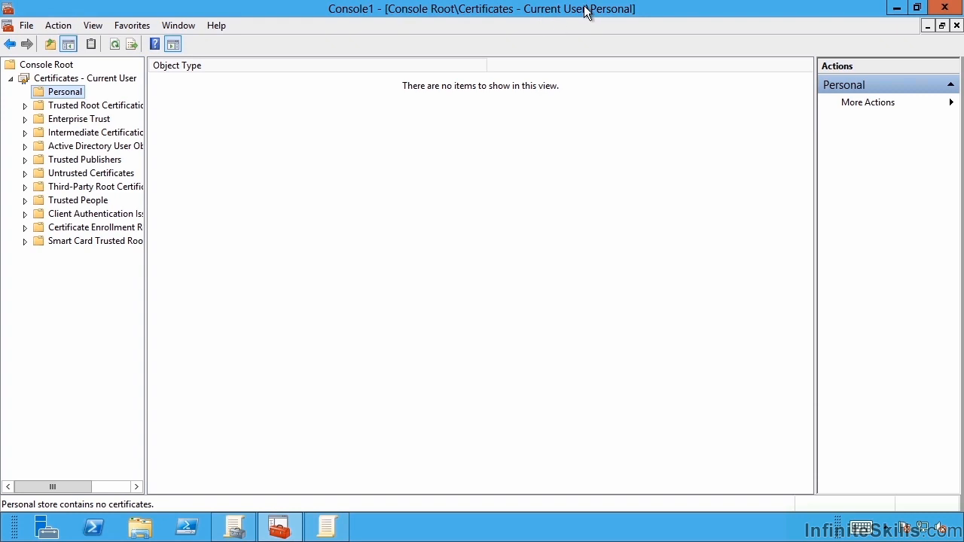
pyautogui.moveTo(410, 458)
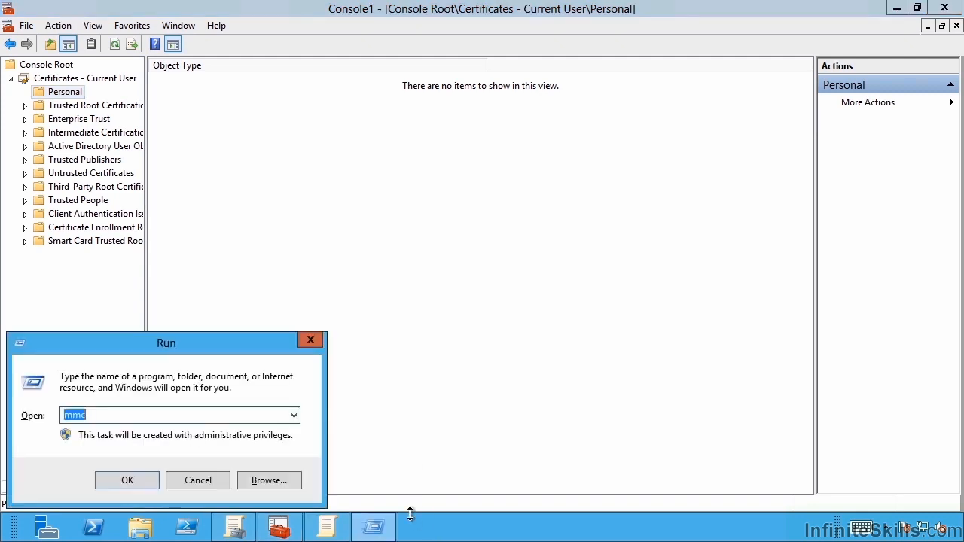
pyautogui.click(126, 479)
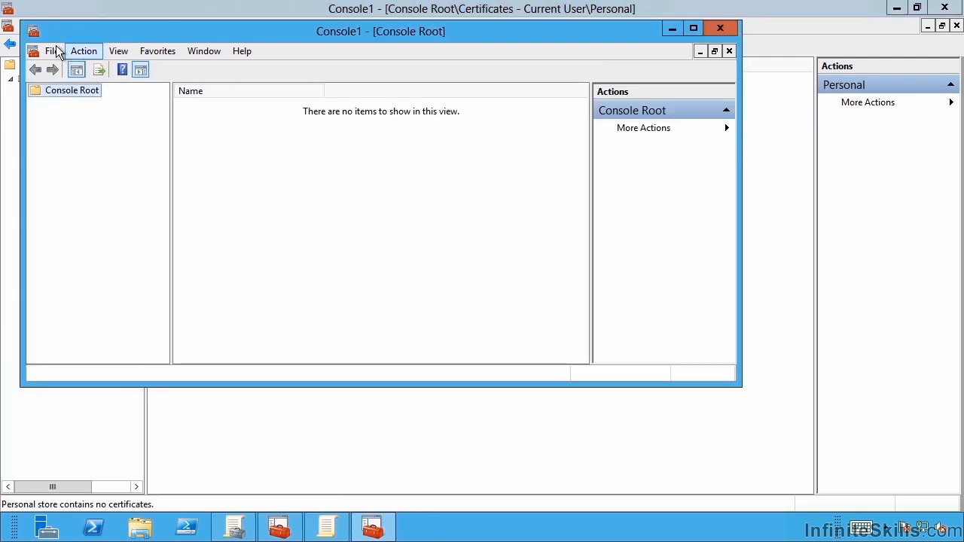
pyautogui.click(51, 51)
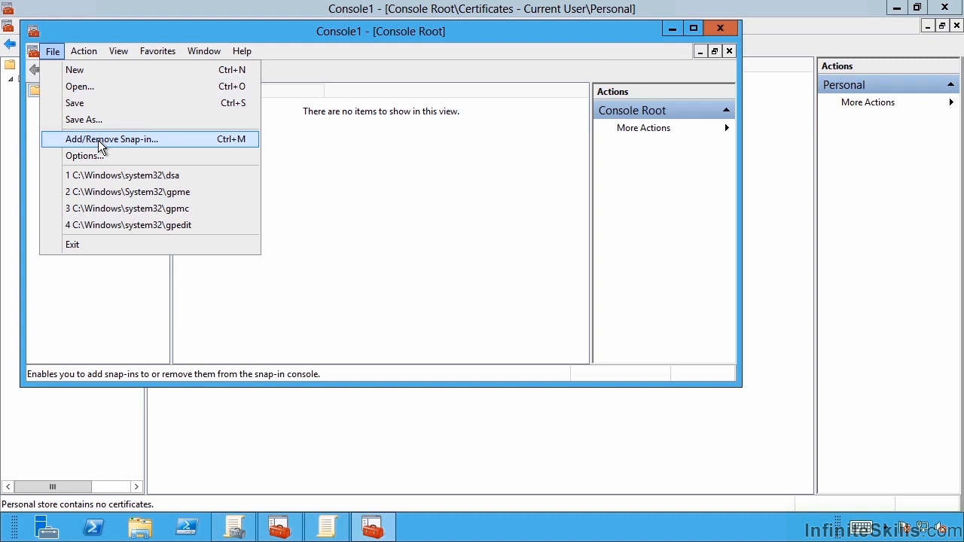
pyautogui.click(112, 138)
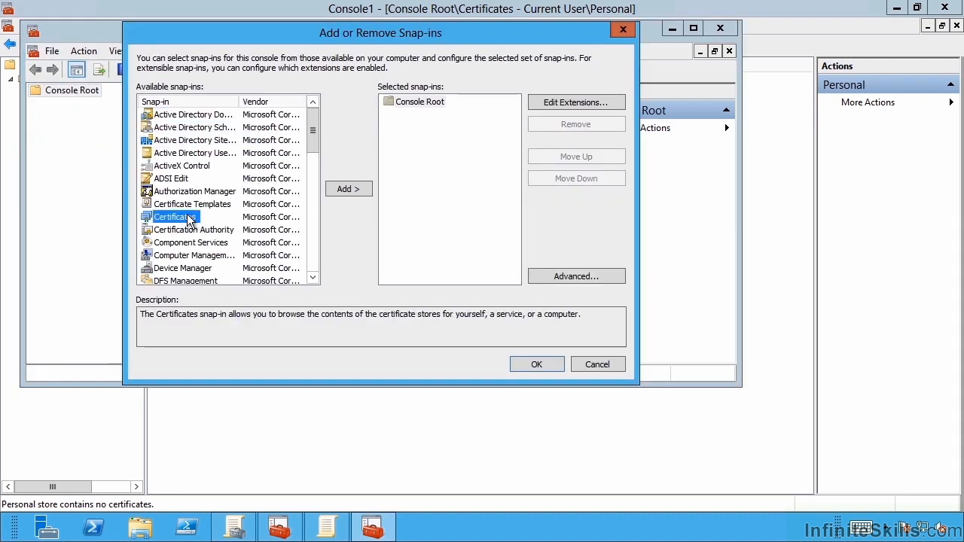
pyautogui.click(350, 188)
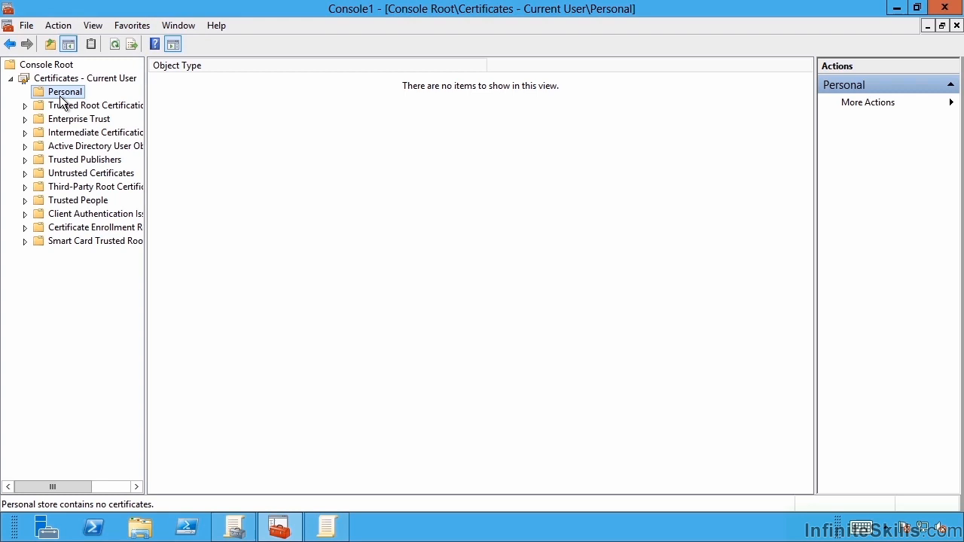
# Select the CA-issued Administrator File Recovery certificate in the Personal store and reach its Export task.
pyautogui.rightClick(64, 92)
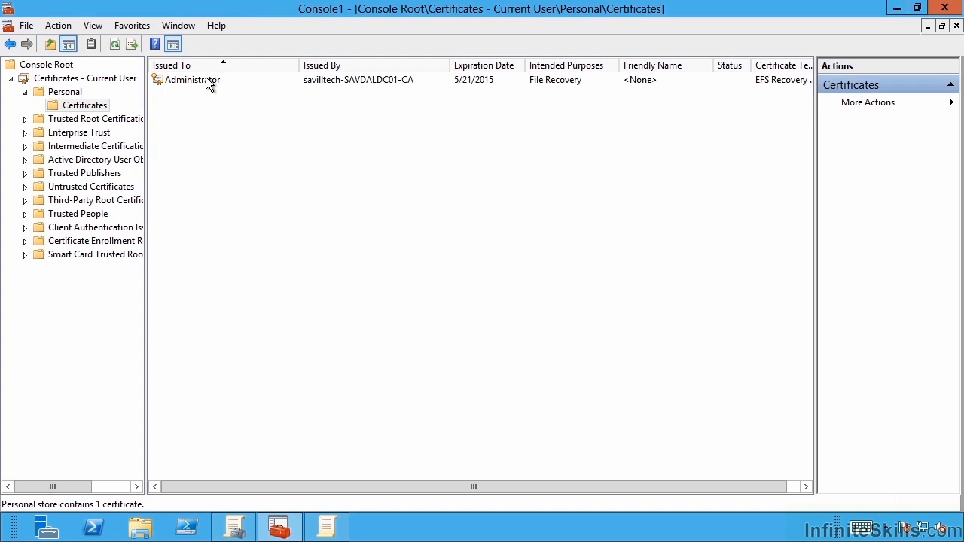
pyautogui.click(192, 78)
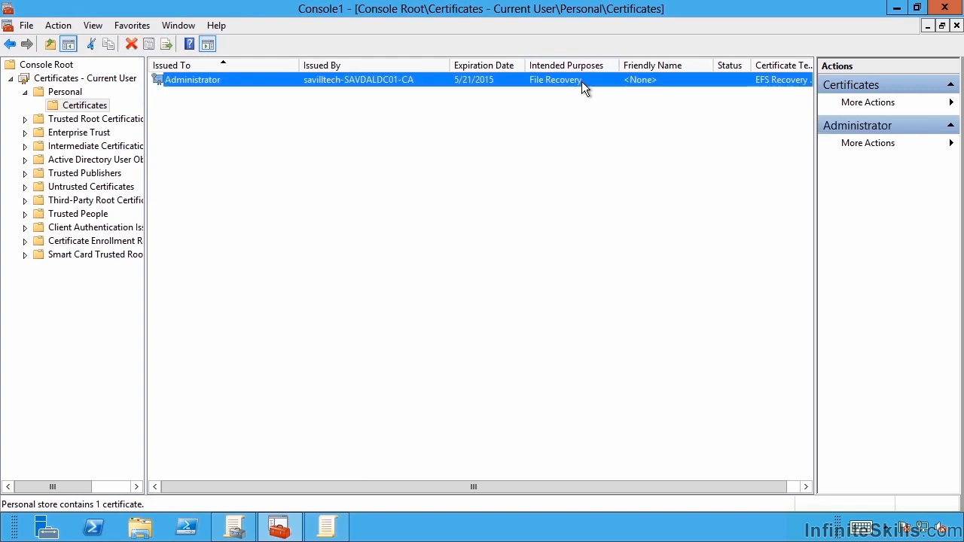
pyautogui.rightClick(193, 78)
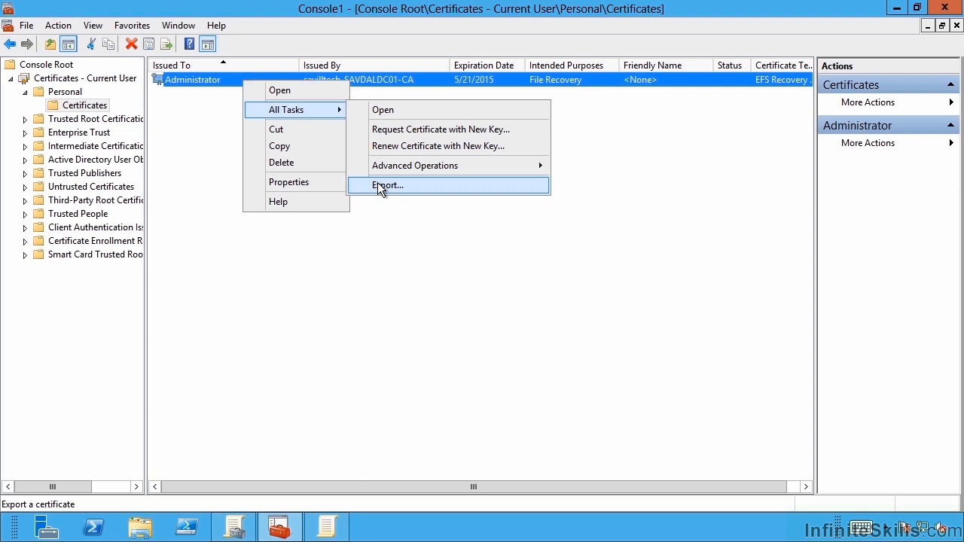
pyautogui.moveTo(521, 113)
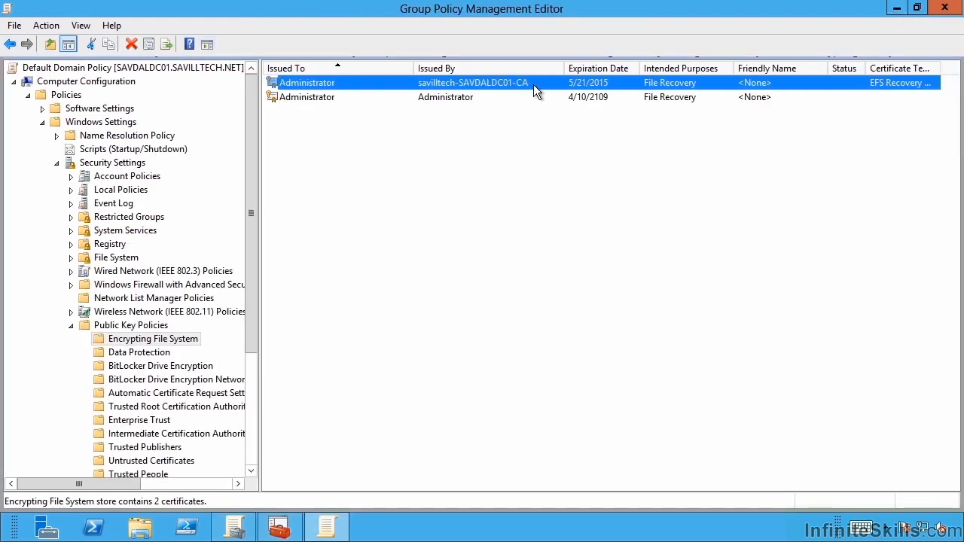
pyautogui.moveTo(329, 127)
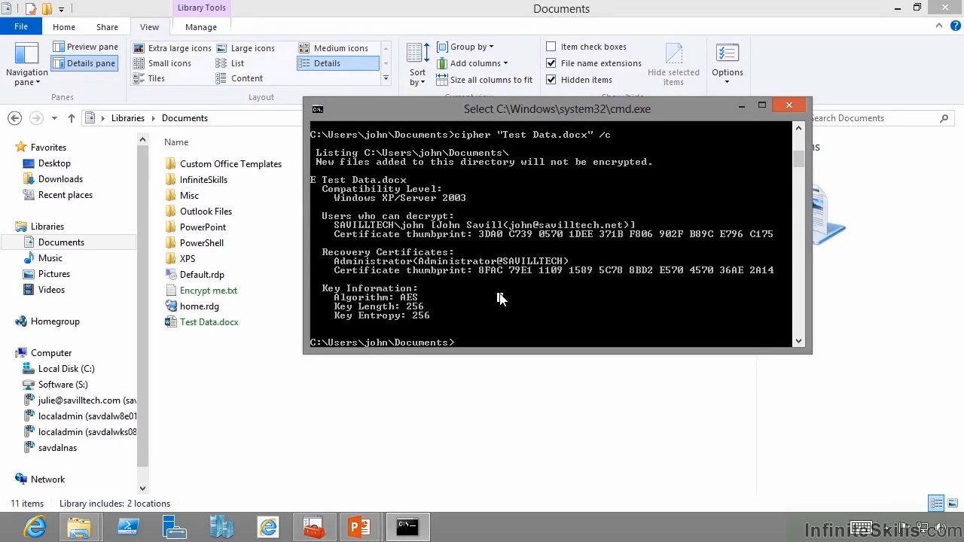
# Run gpupdate to refresh Group Policy successfully.
pyautogui.write('gpupdate')
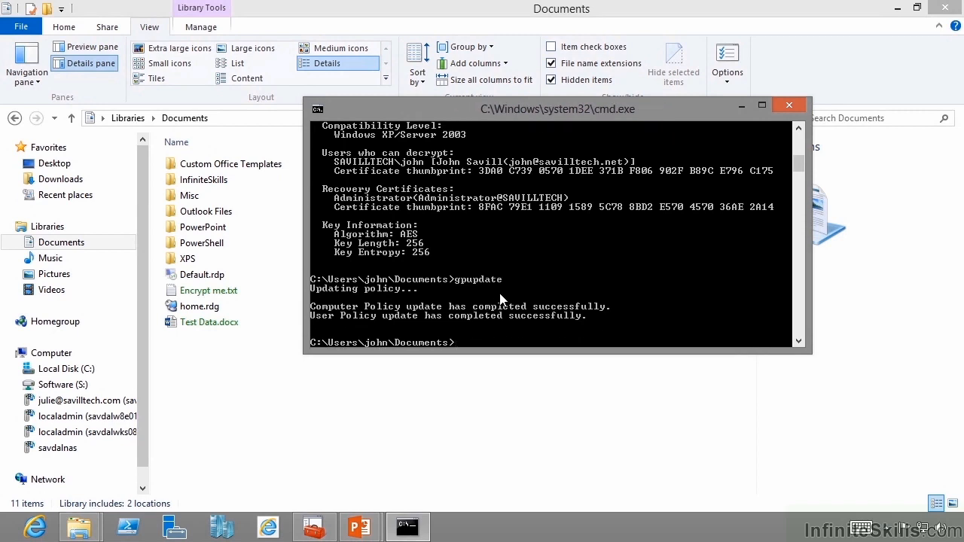
pyautogui.write('gpupdate')
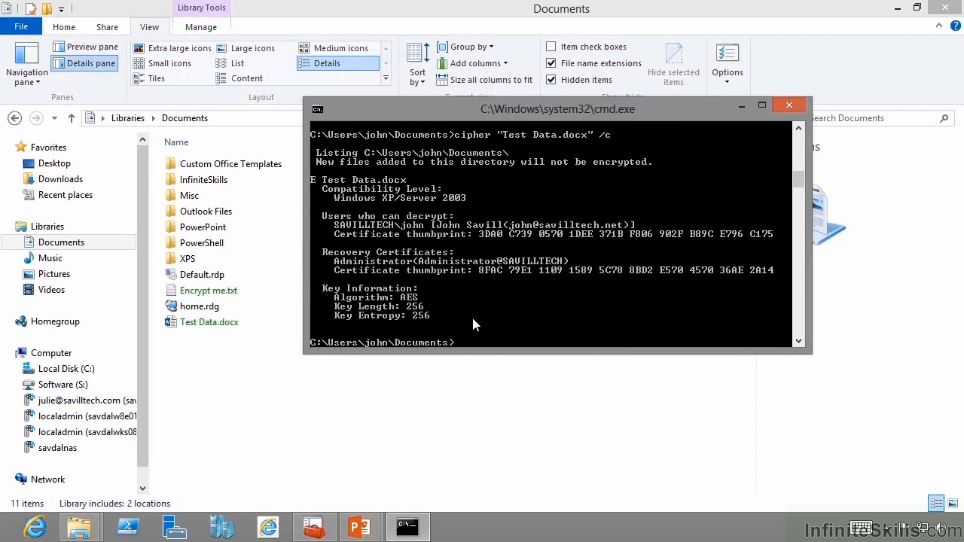
# Open Test Data.docx from Documents and add a period at the end of the sentence so it is rewritten.
pyautogui.click(208, 291)
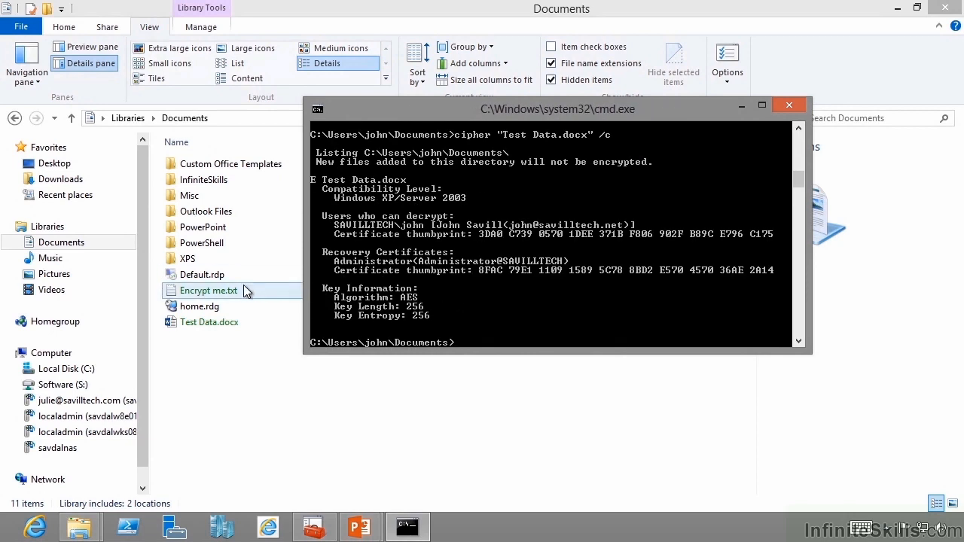
pyautogui.doubleClick(210, 322)
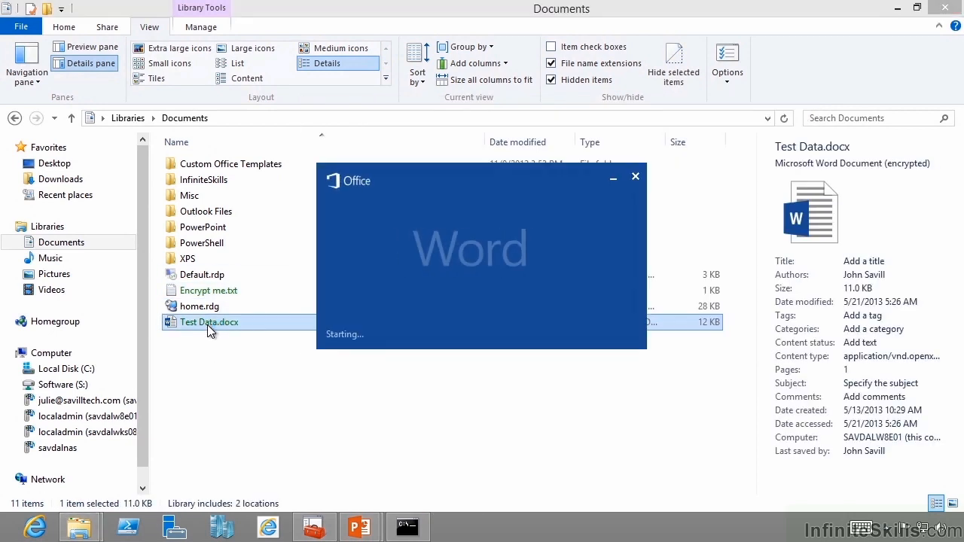
pyautogui.doubleClick(207, 322)
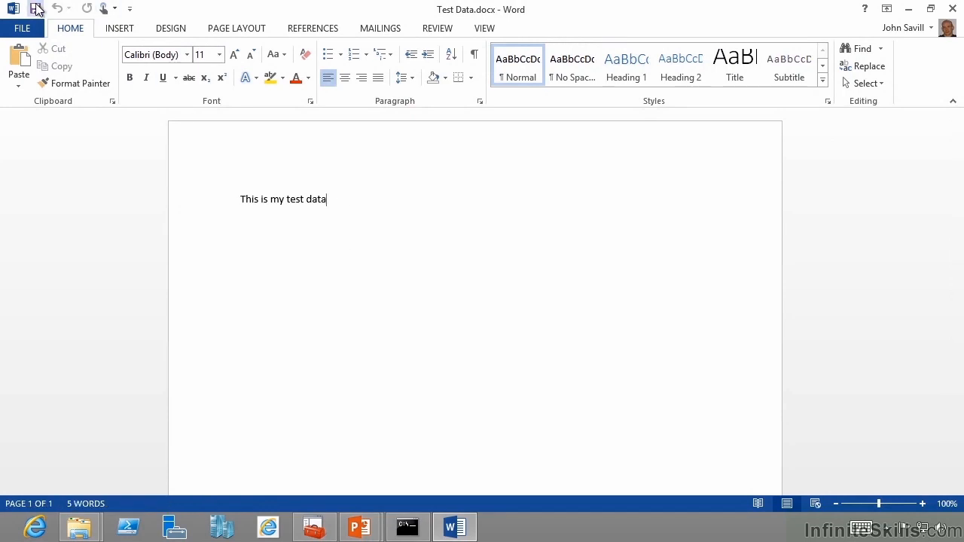
pyautogui.write('.docx" /')
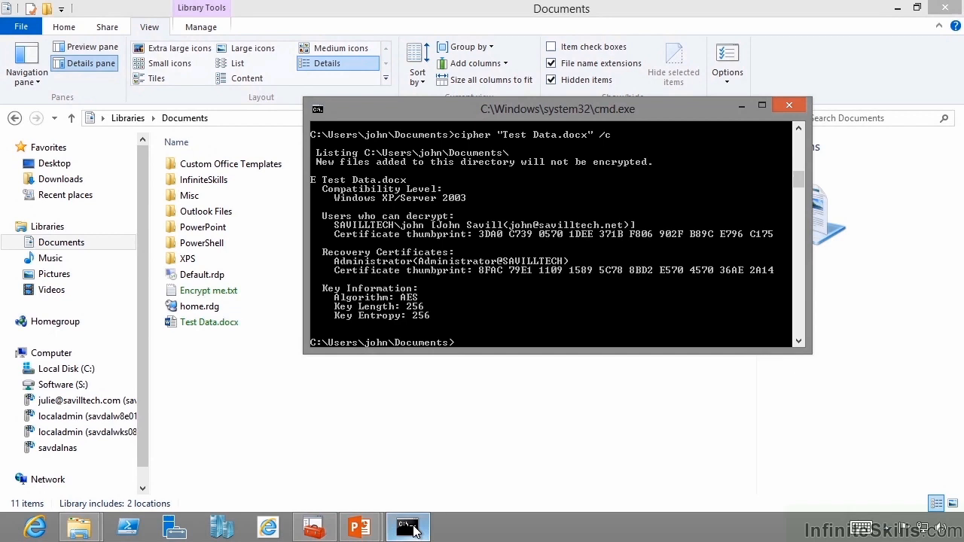
pyautogui.write('cipher "Test Data.docx" /c')
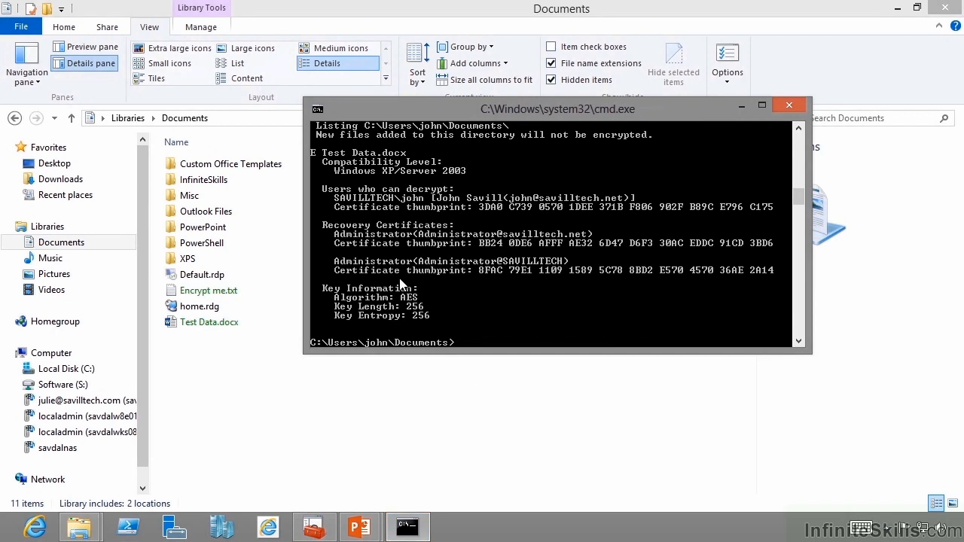
pyautogui.moveTo(525, 259)
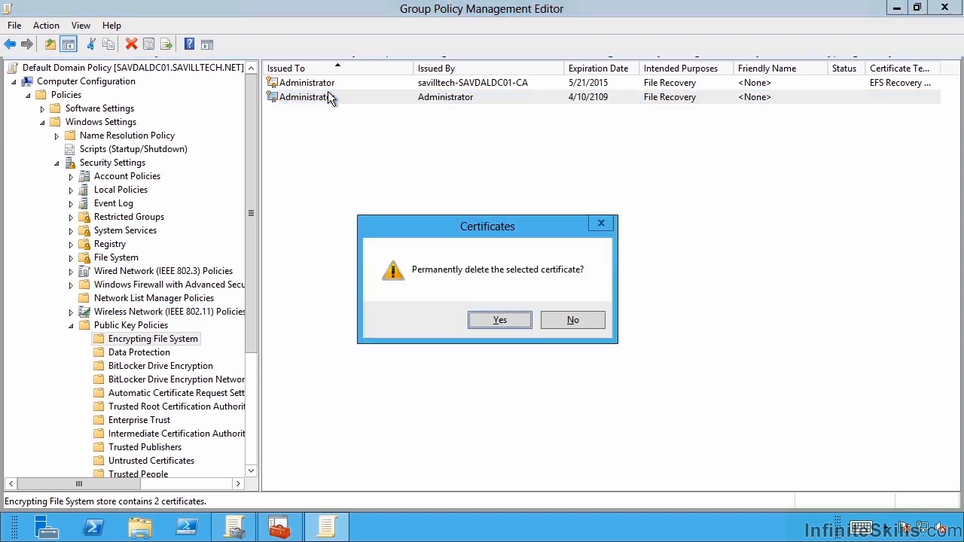
# Confirm deleting the self-signed Administrator certificate and refresh the EFS store.
pyautogui.click(500, 319)
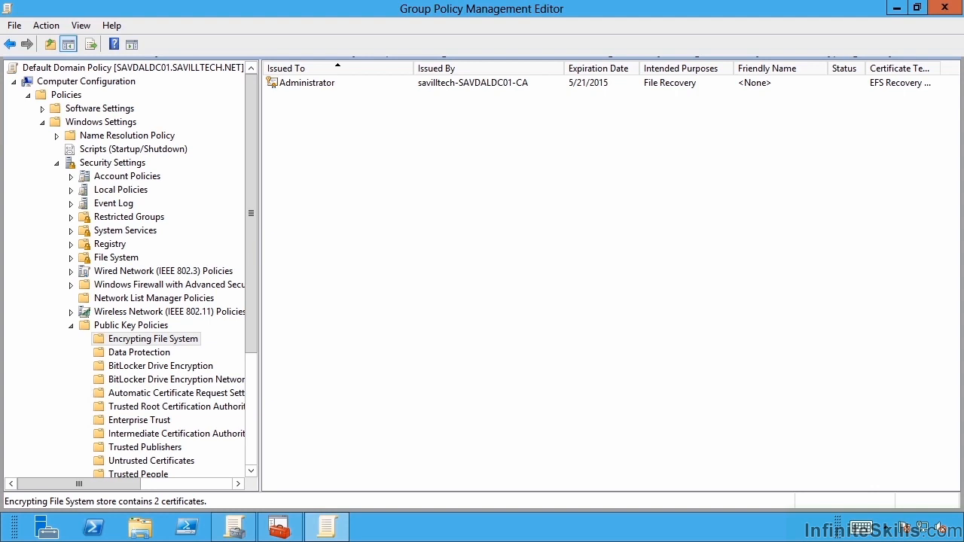
pyautogui.moveTo(409, 101)
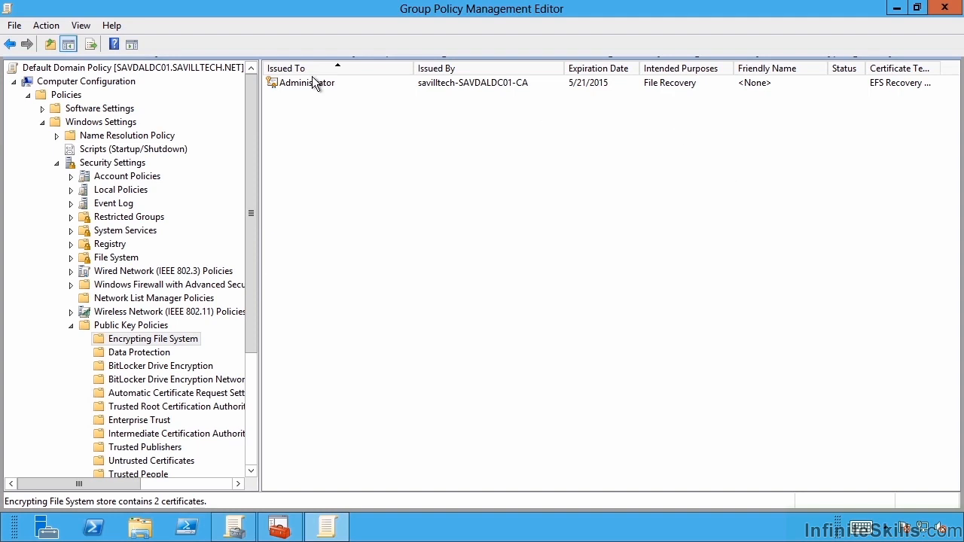
pyautogui.rightClick(305, 83)
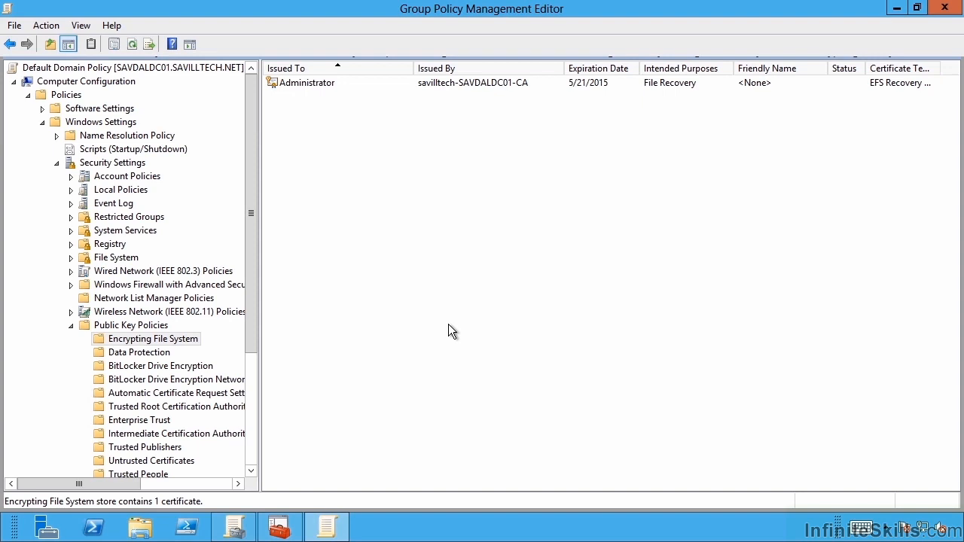
pyautogui.moveTo(212, 337)
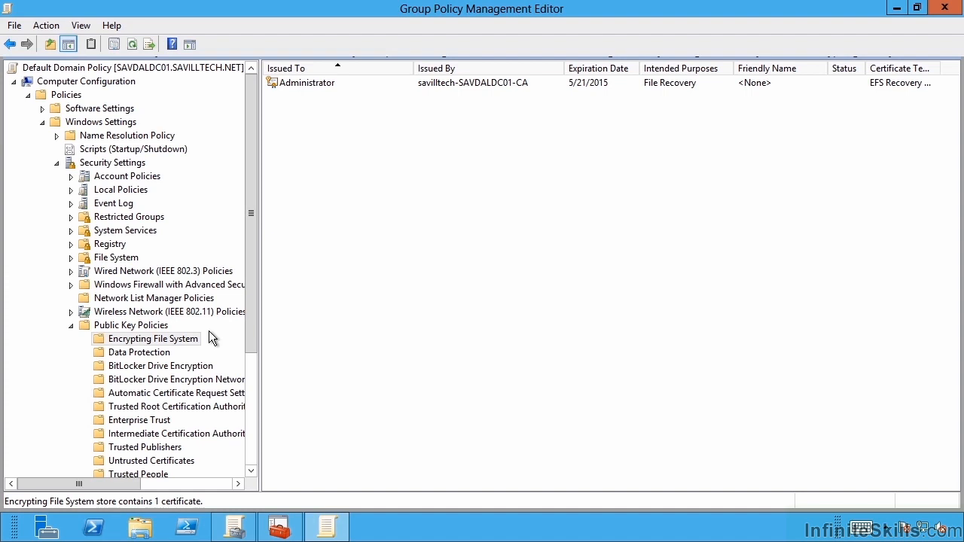
pyautogui.moveTo(160, 344)
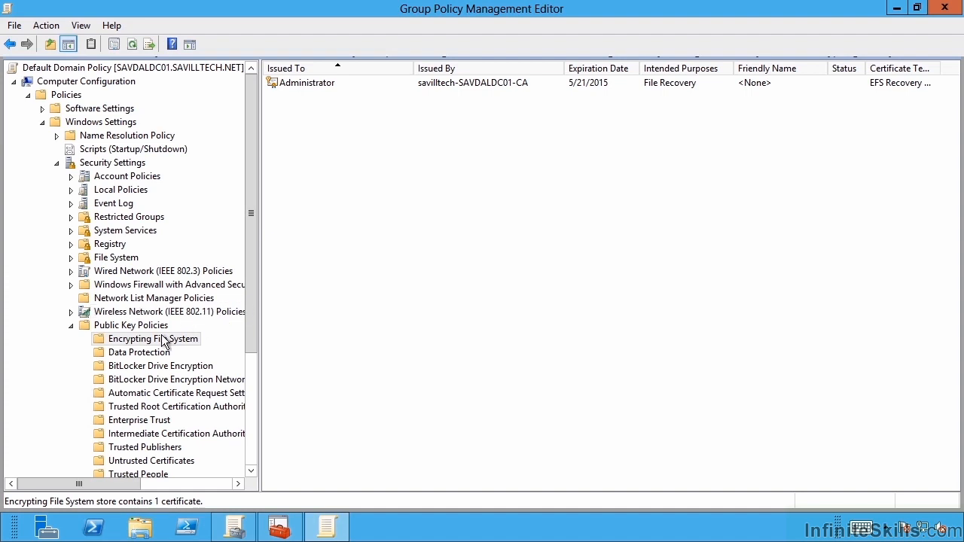
# Set file encryption using EFS to Don't allow in the Encrypting File System properties.
pyautogui.rightClick(153, 338)
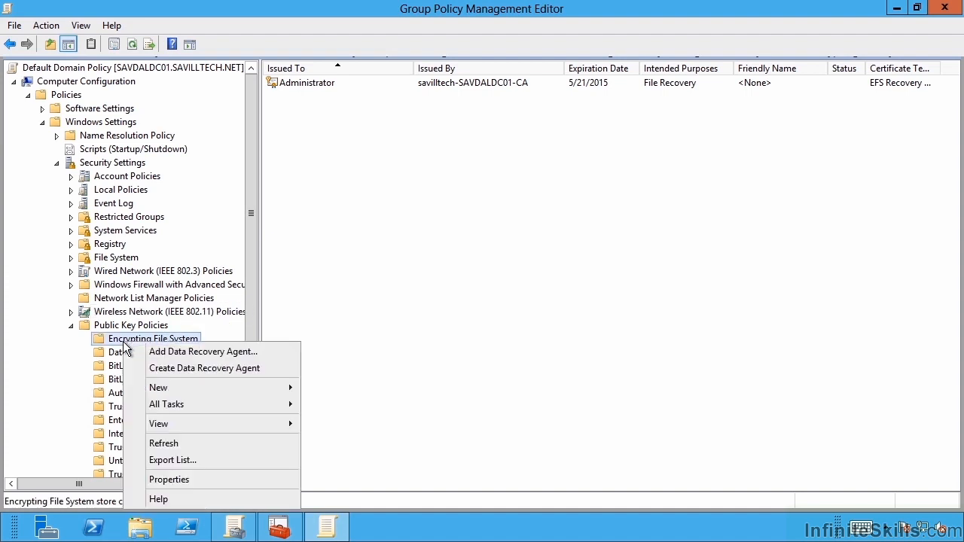
pyautogui.click(169, 479)
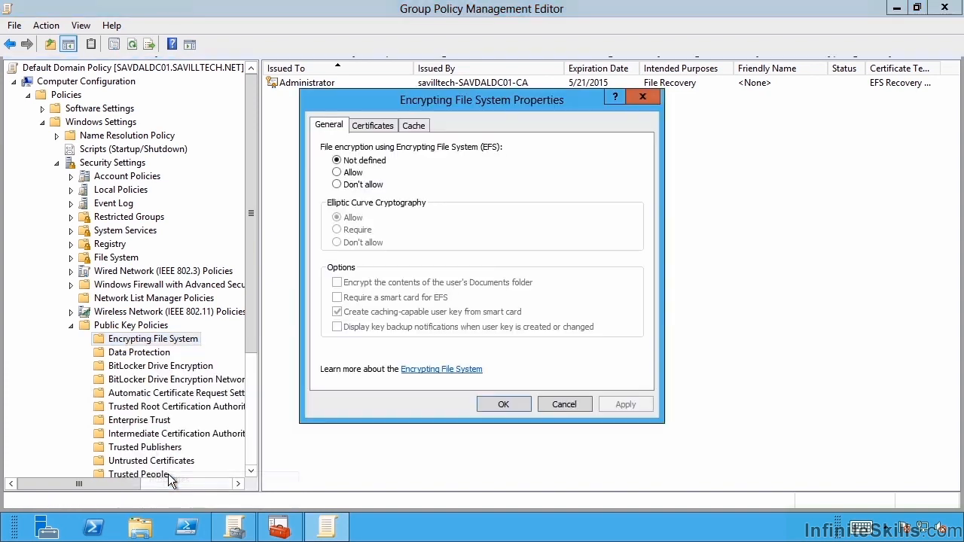
pyautogui.click(336, 184)
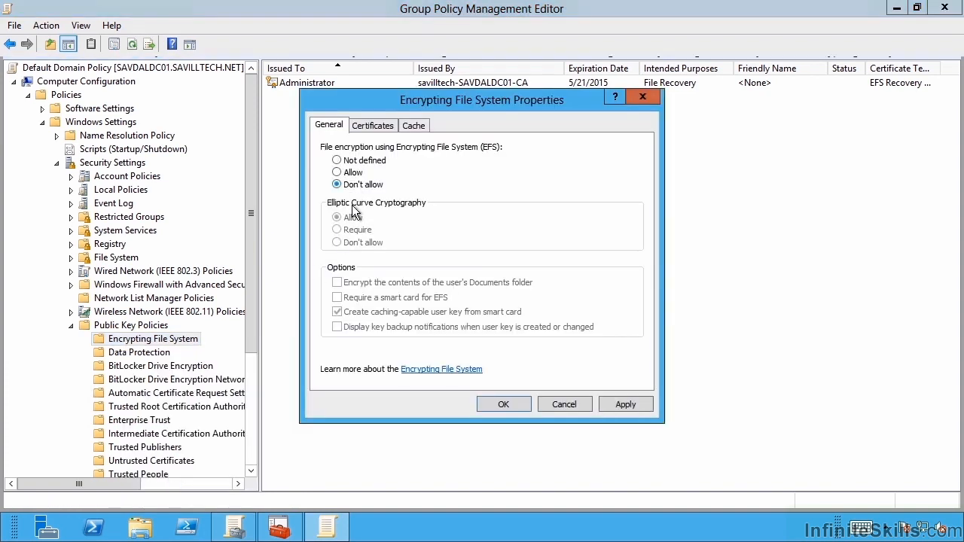
pyautogui.moveTo(359, 259)
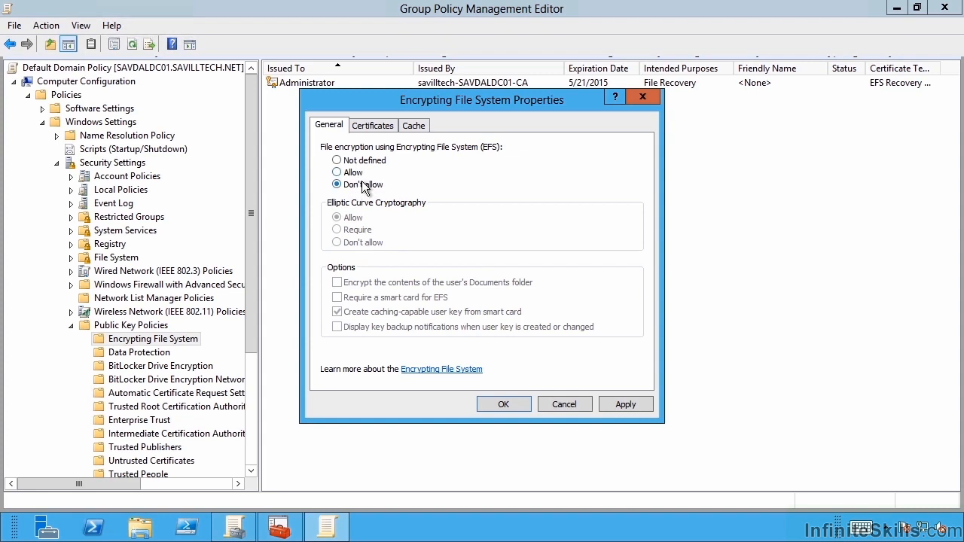
pyautogui.moveTo(368, 164)
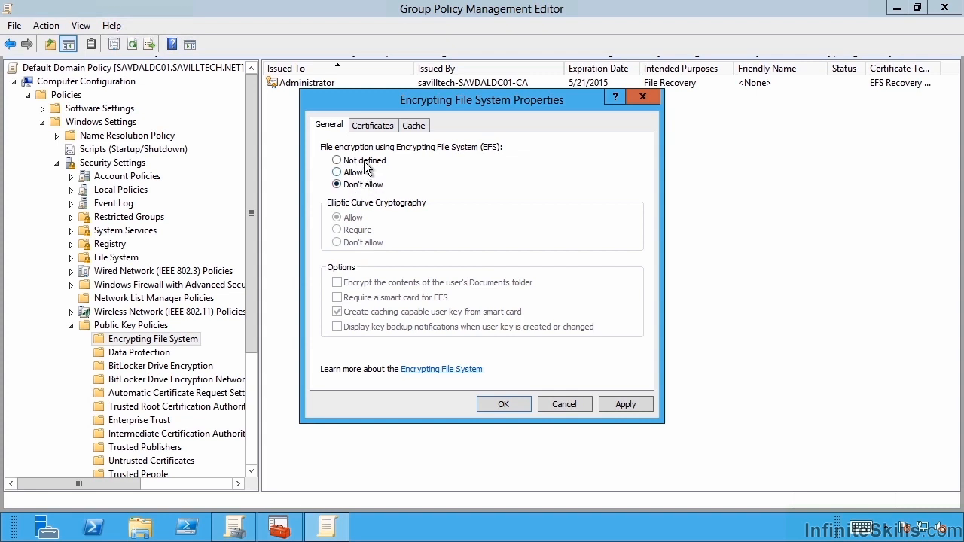
pyautogui.click(563, 404)
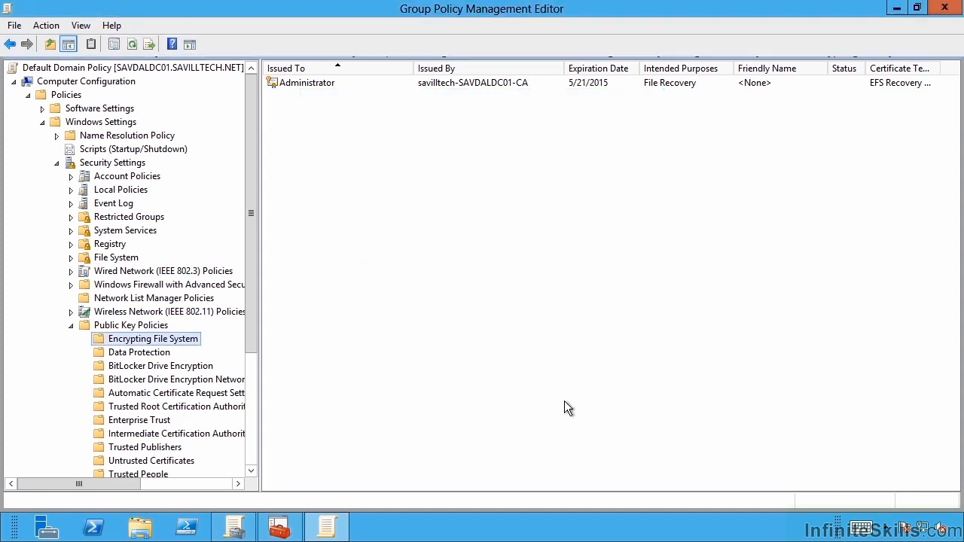